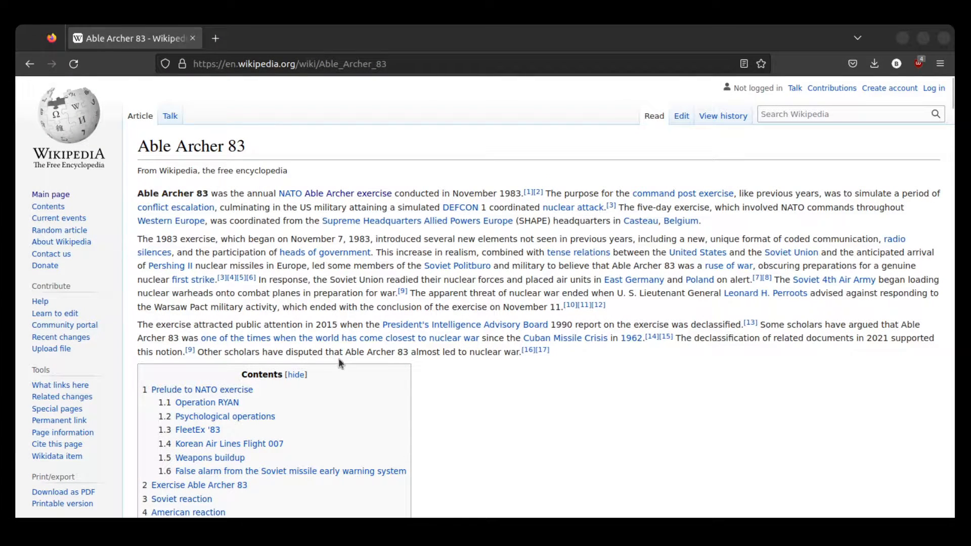
Browse the Fulda Gap gallery to the photo of the countryside near Fulda
left_click_drag(329, 266, 384, 292)
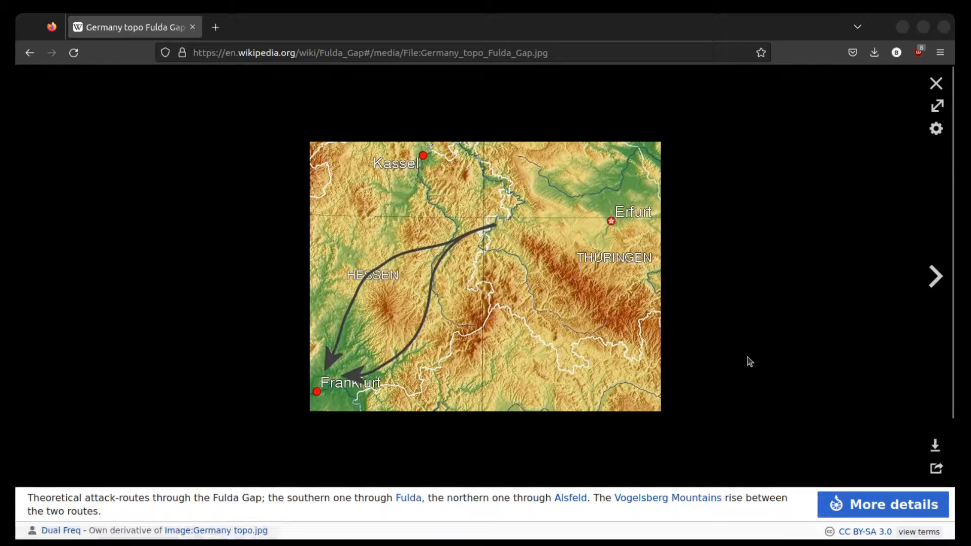
left_click(936, 277)
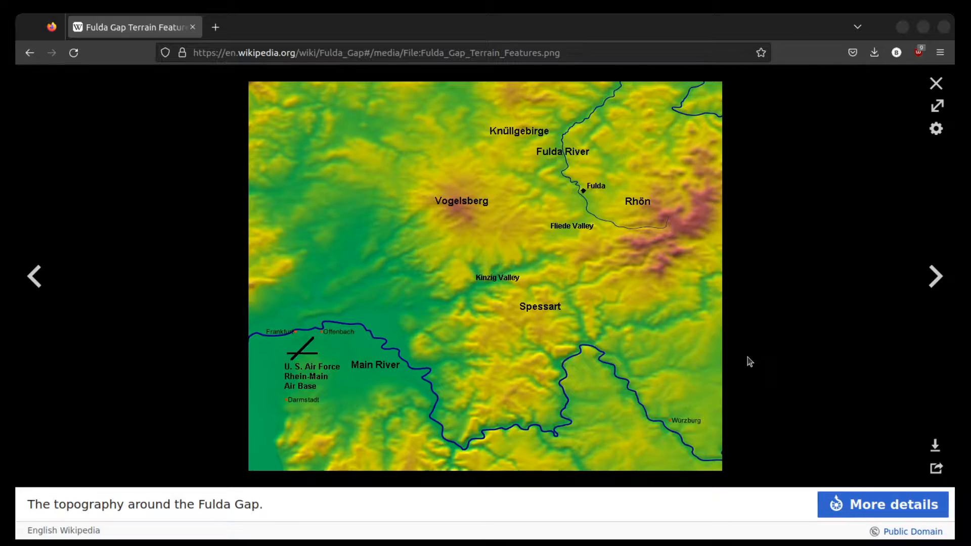
left_click(935, 276)
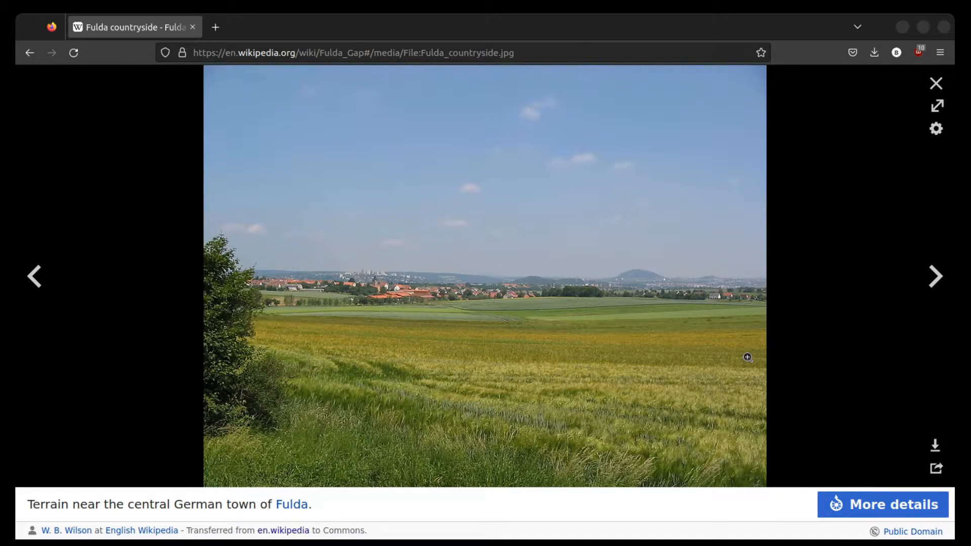
left_click(936, 277)
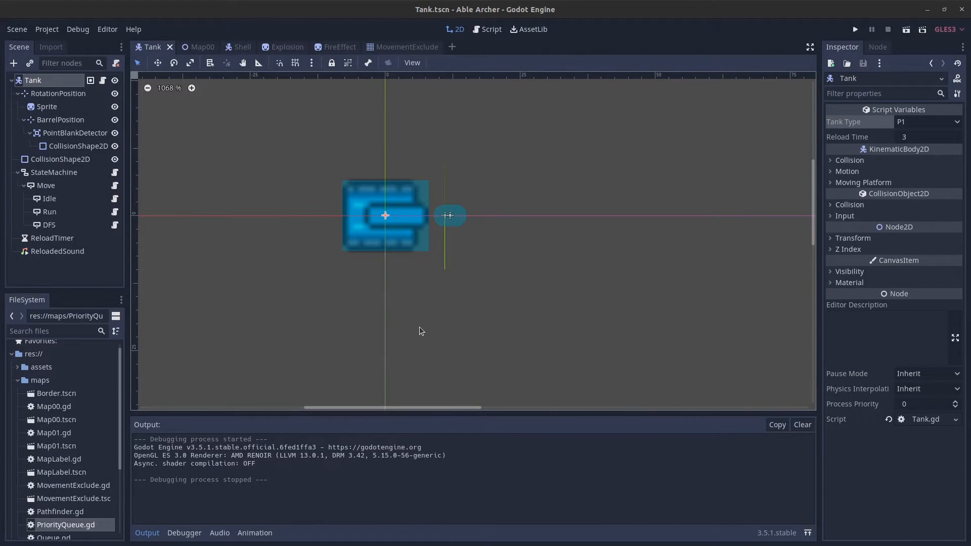
mouse_move(495, 281)
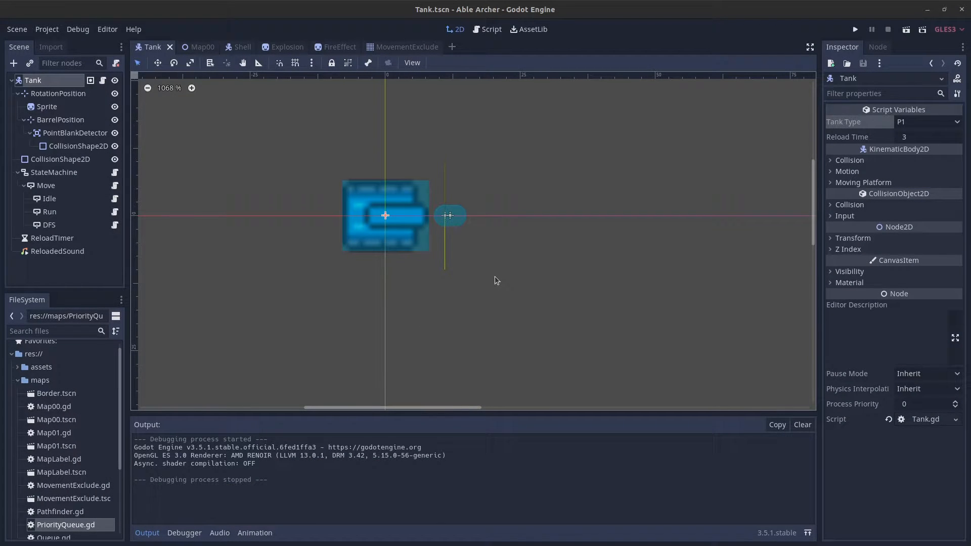
mouse_move(492, 254)
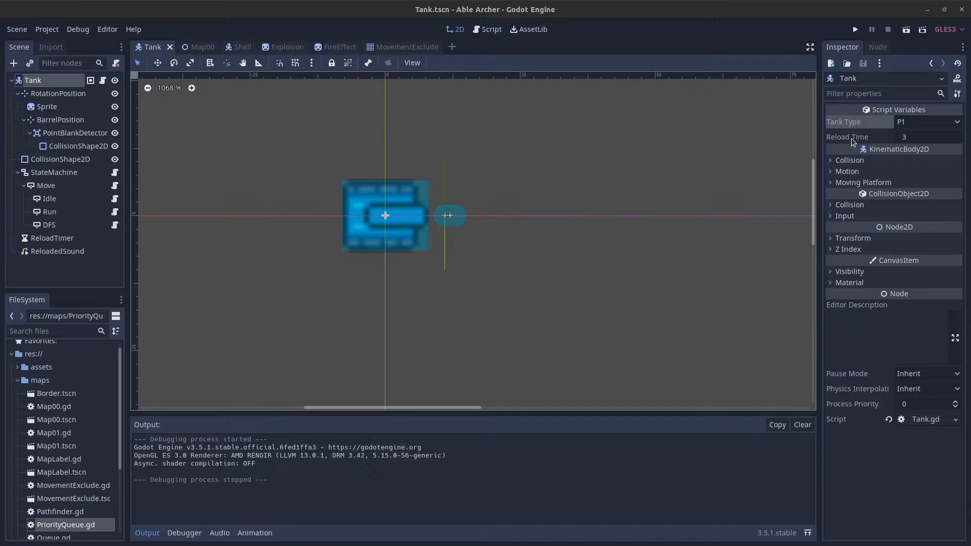
left_click(927, 121)
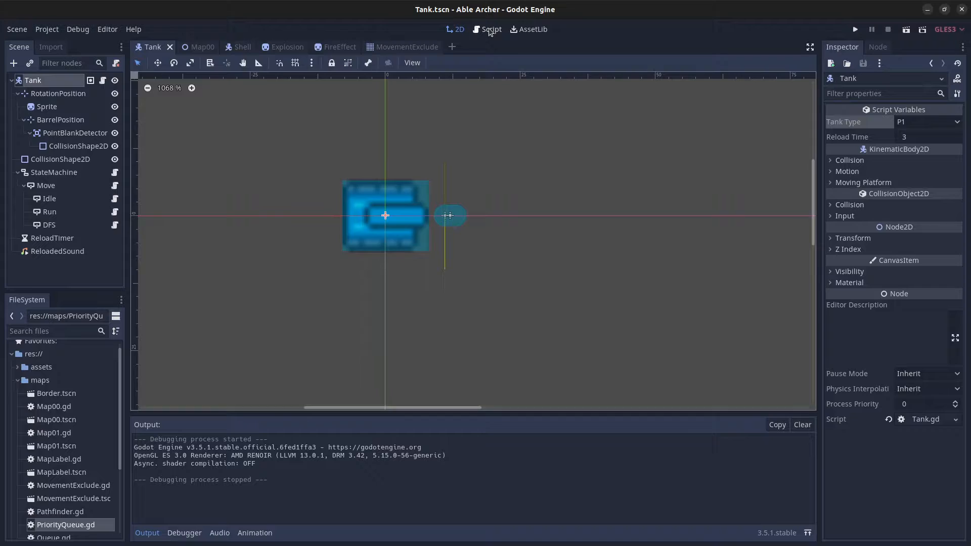
left_click(492, 30)
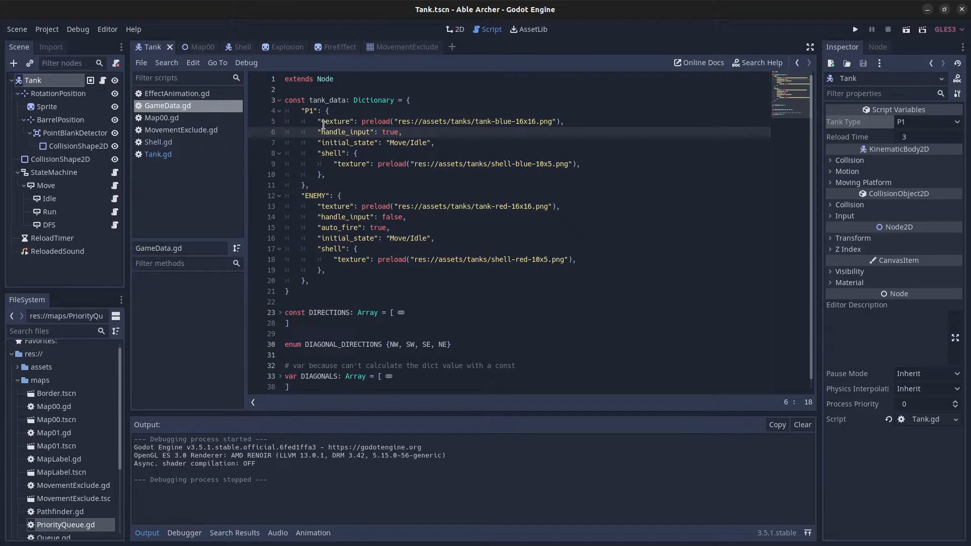
left_click(398, 122)
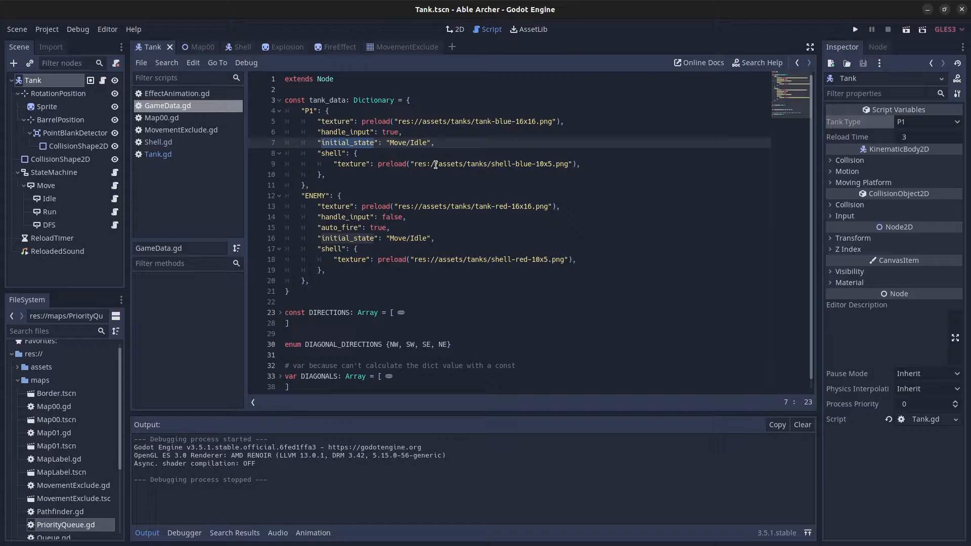
left_click(500, 164)
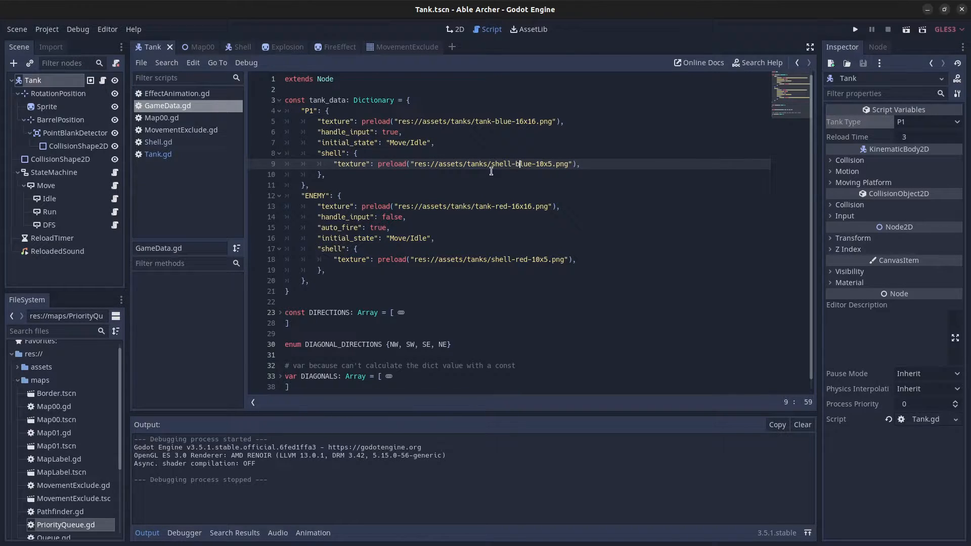
left_click(525, 259)
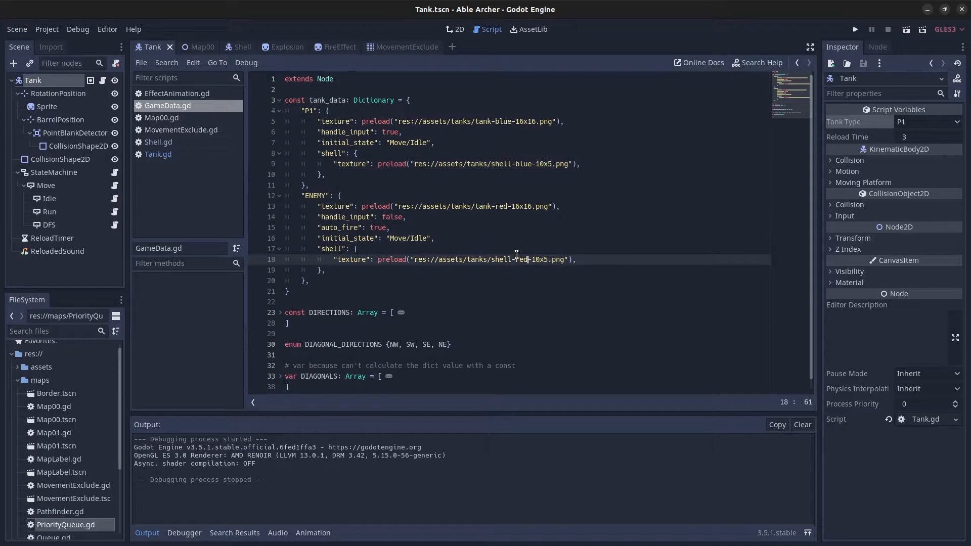
left_click(456, 30)
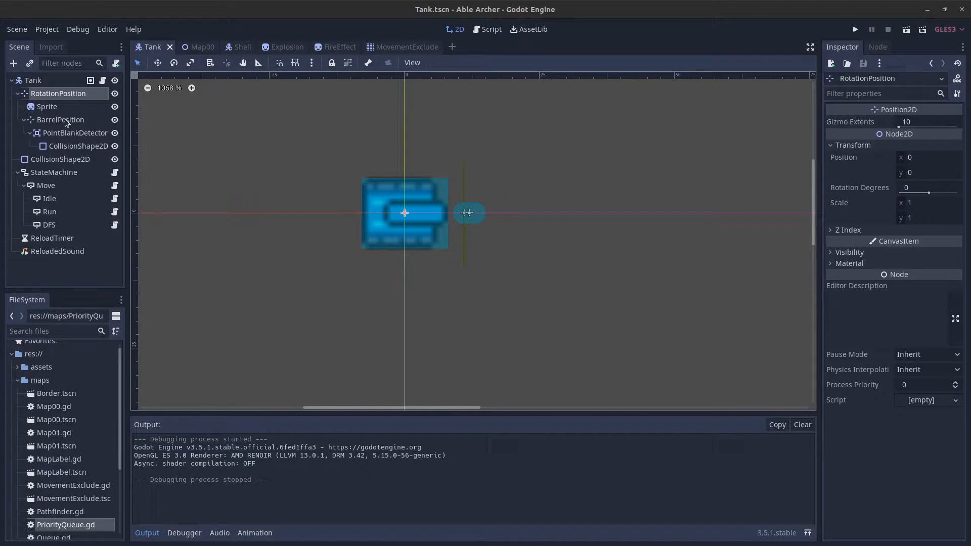
mouse_move(58, 93)
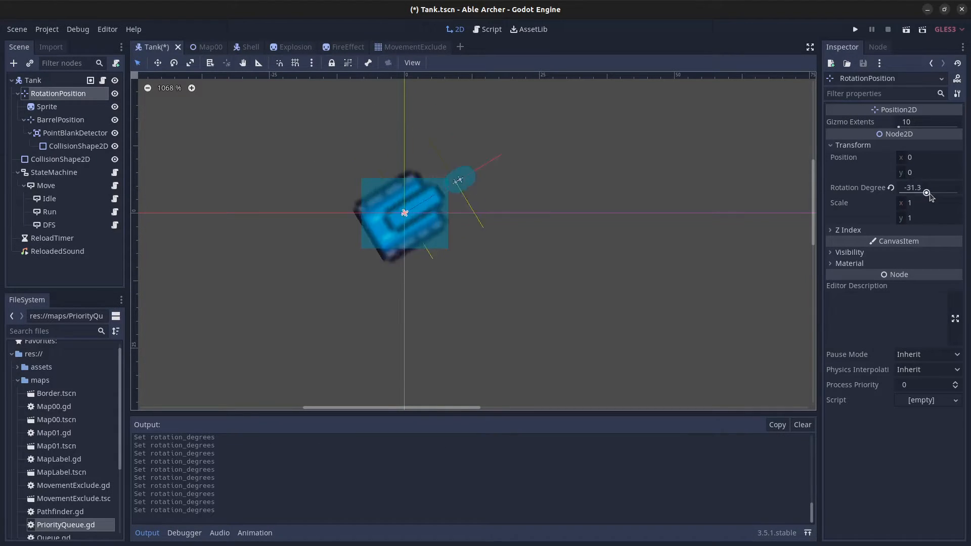
Rotate the tank, inspect PointBlankDetector, ReloadTimer and ReloadedSound, then open Tank.gd
left_click_drag(929, 194, 895, 191)
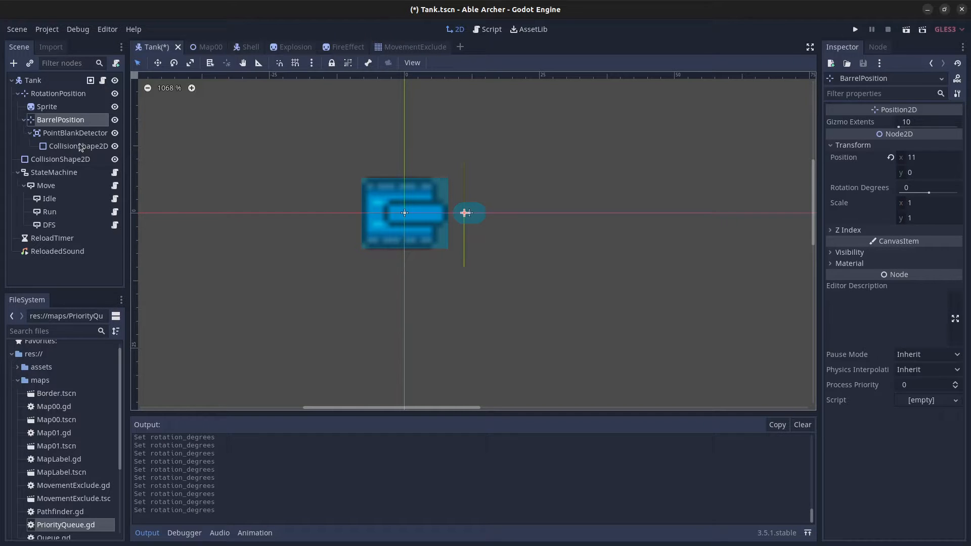
left_click(74, 133)
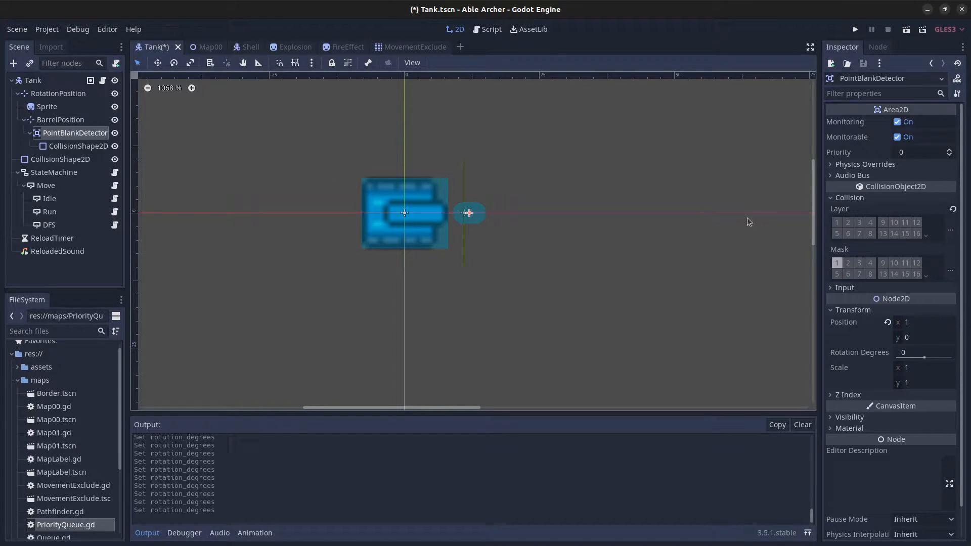
mouse_move(617, 233)
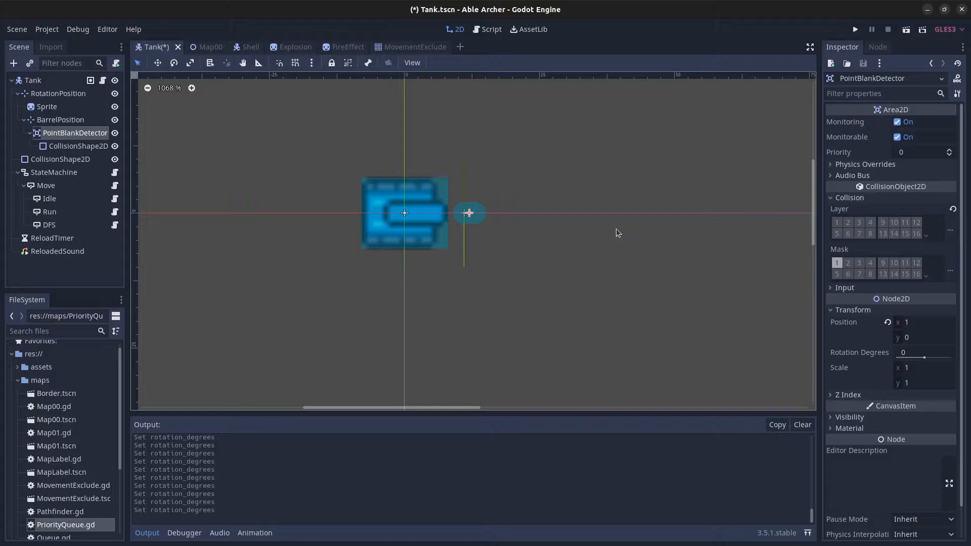
mouse_move(598, 230)
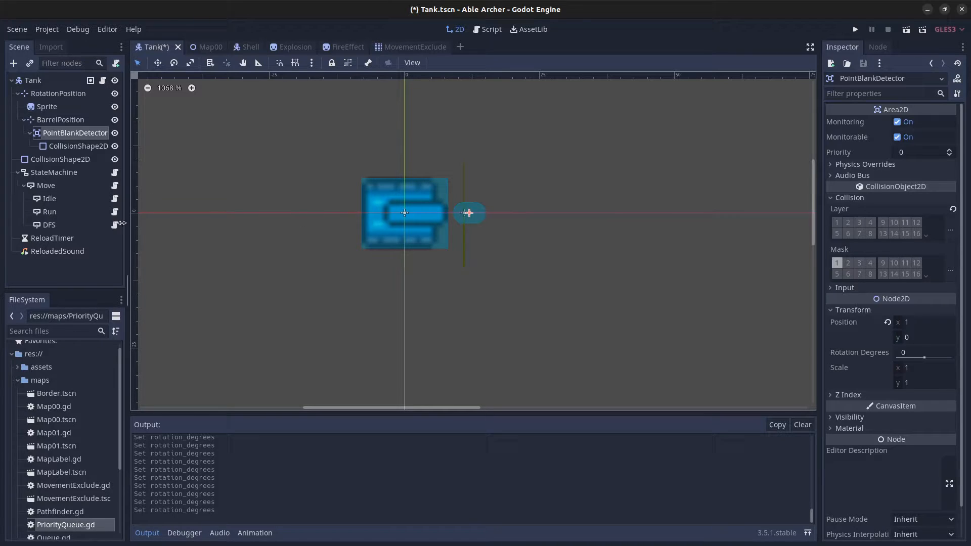
left_click(53, 238)
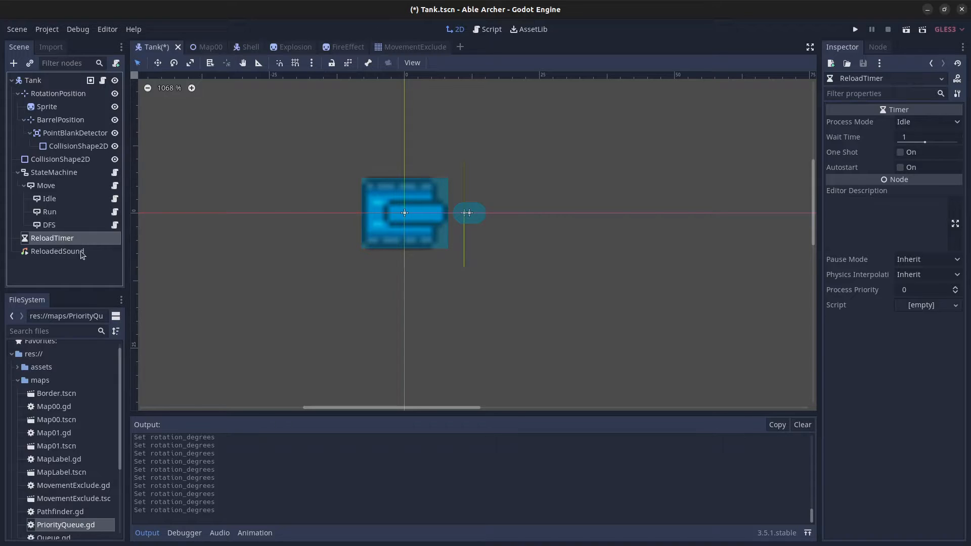
left_click(57, 251)
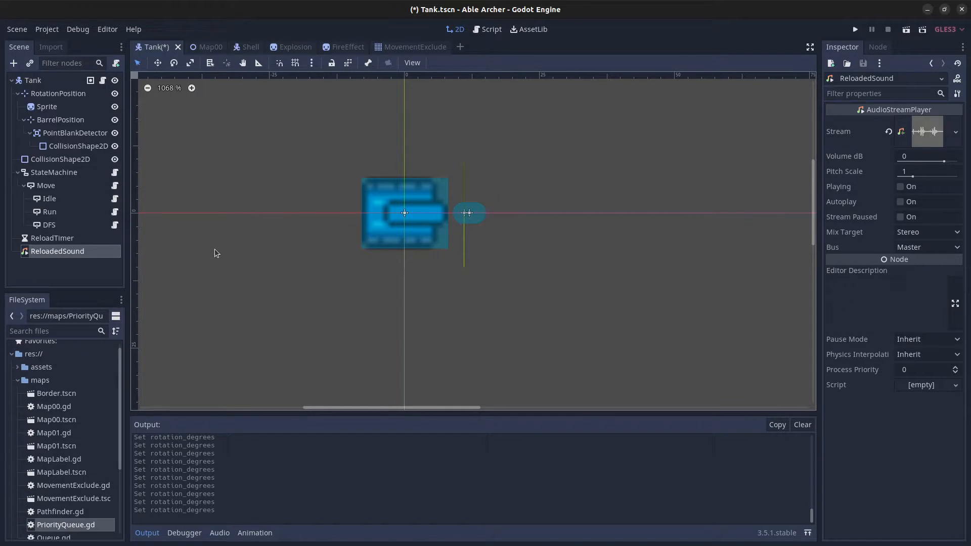
mouse_move(251, 248)
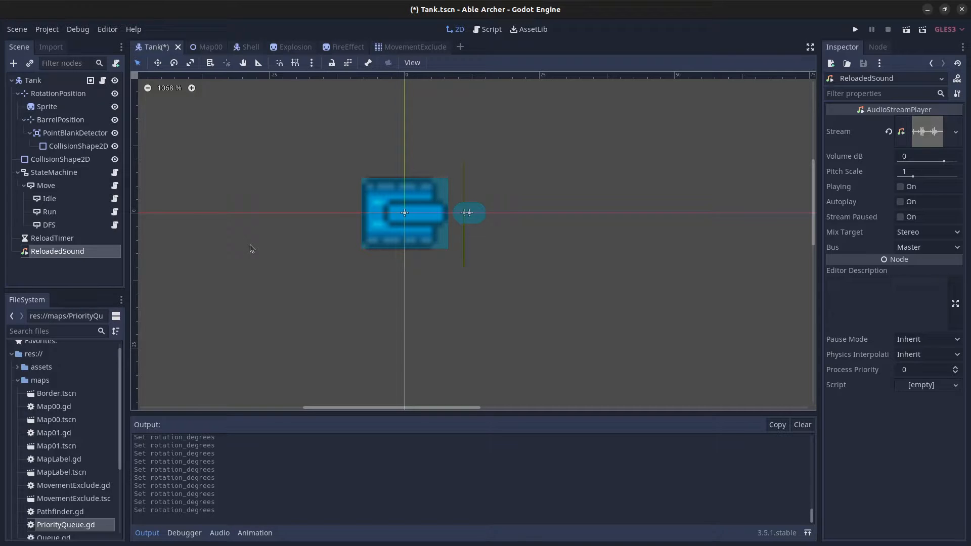
left_click(491, 29)
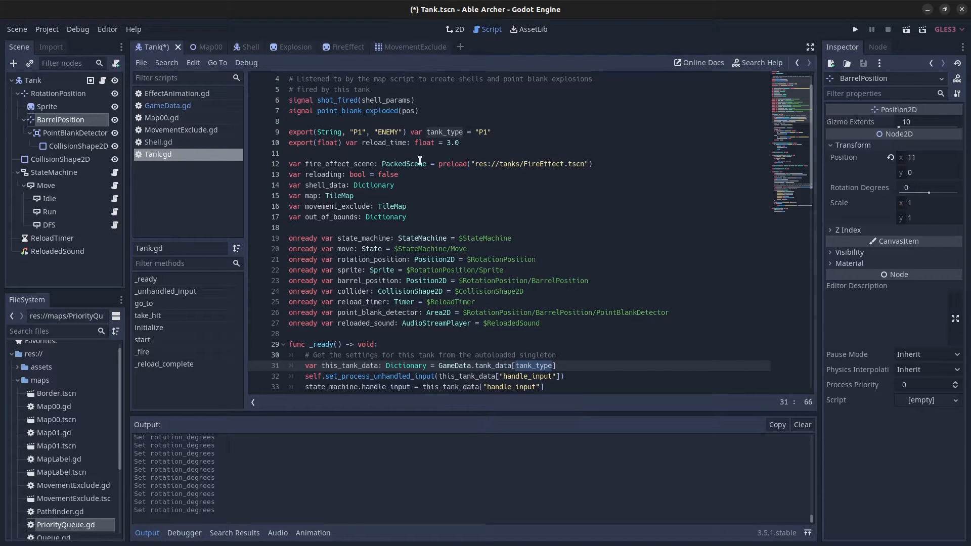
scroll("down", 3)
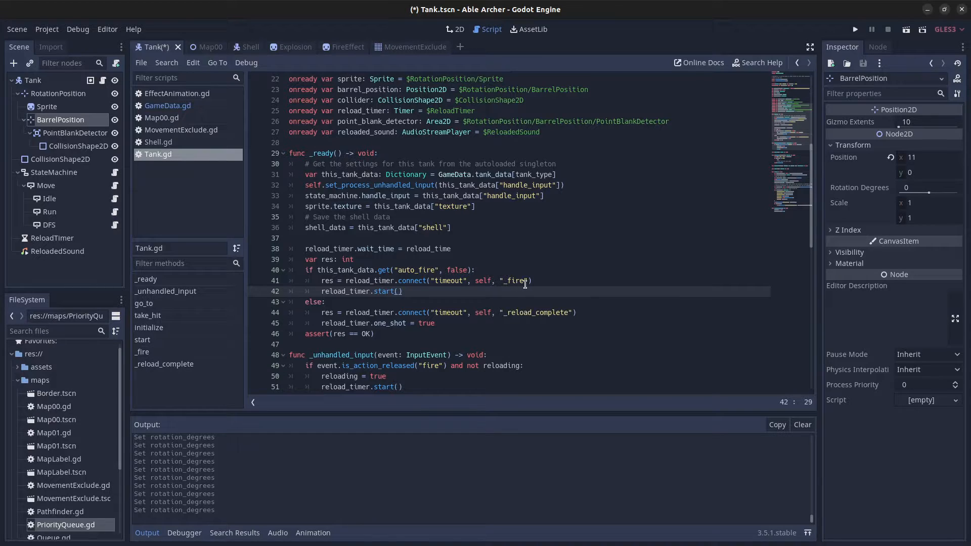
mouse_move(465, 254)
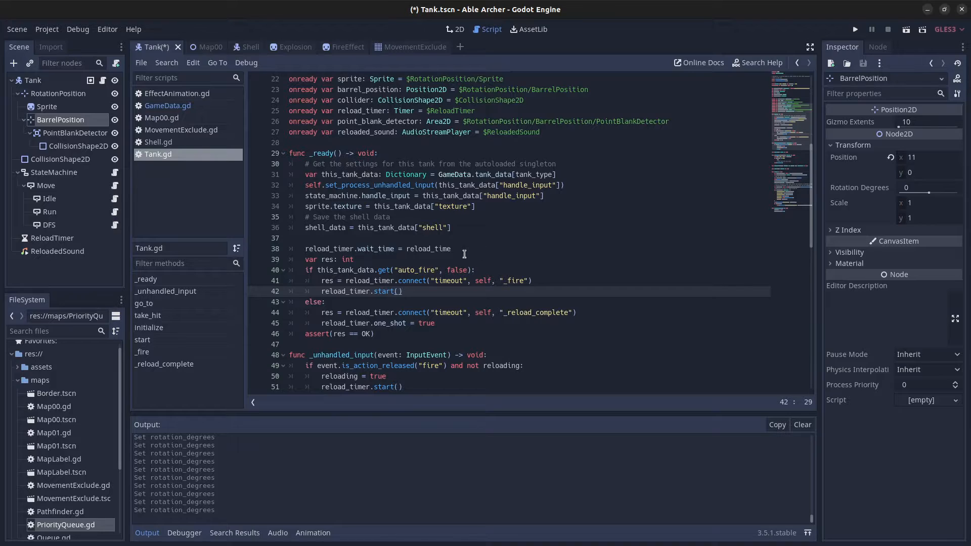
left_click(436, 323)
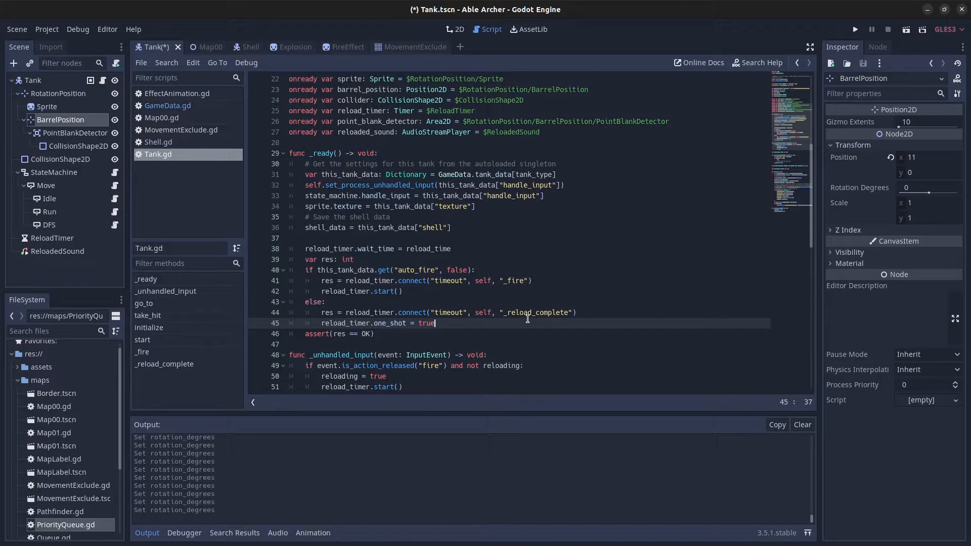
mouse_move(527, 322)
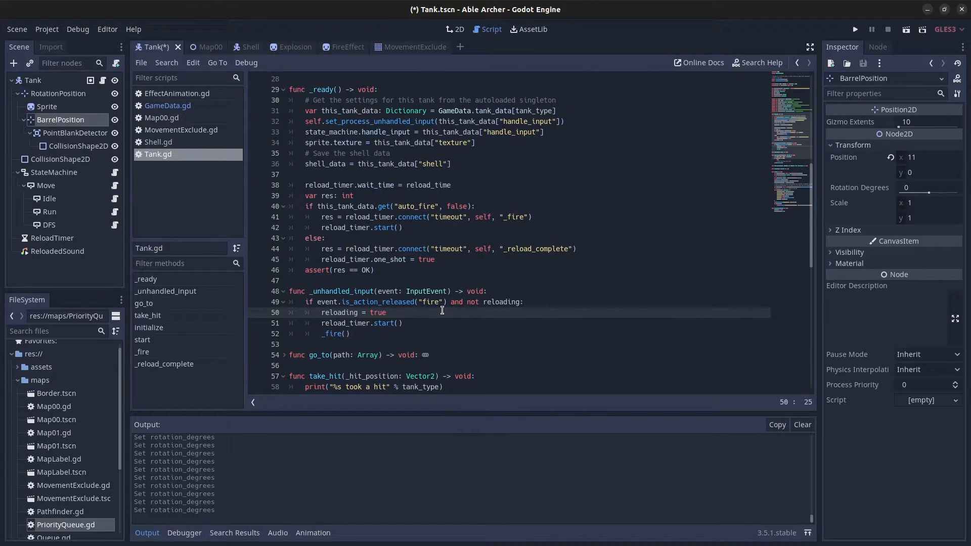
scroll("down", 3)
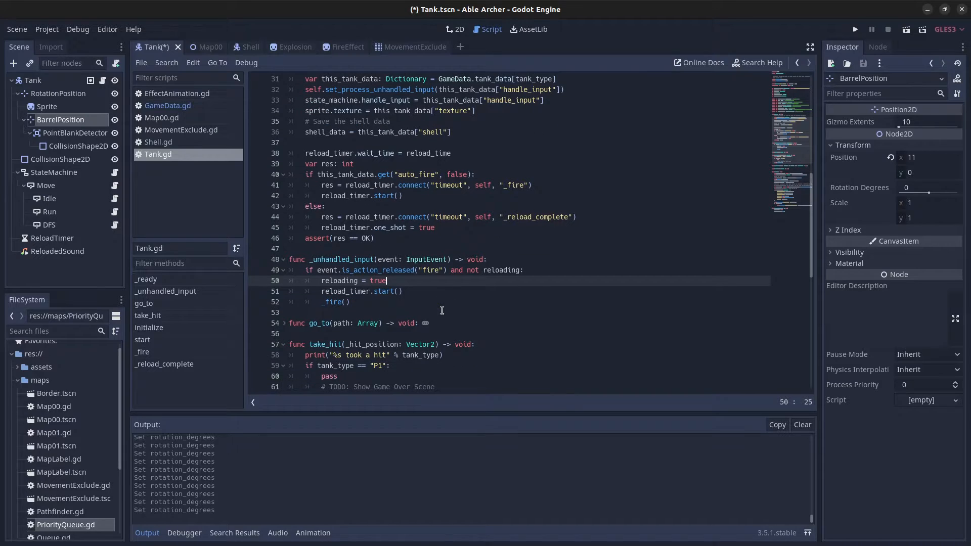
mouse_move(444, 276)
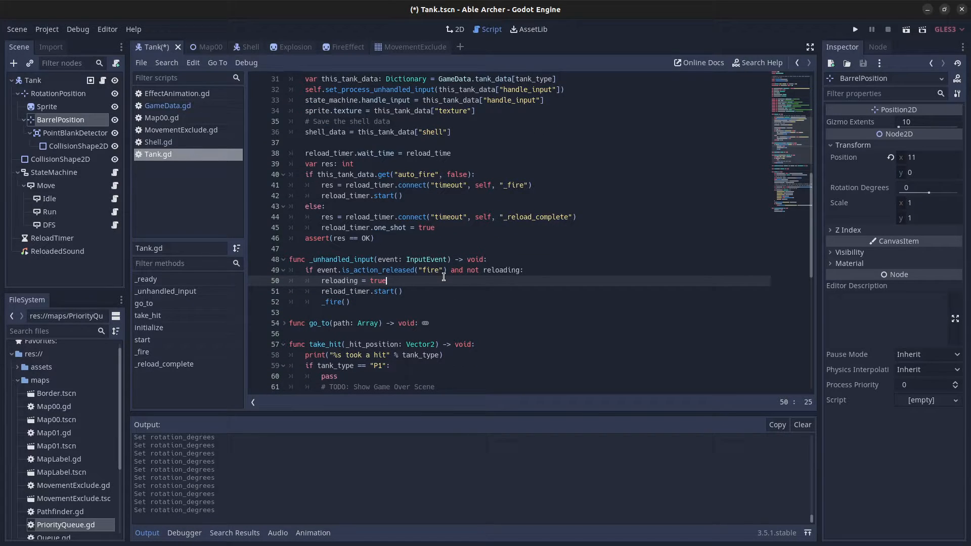
mouse_move(506, 278)
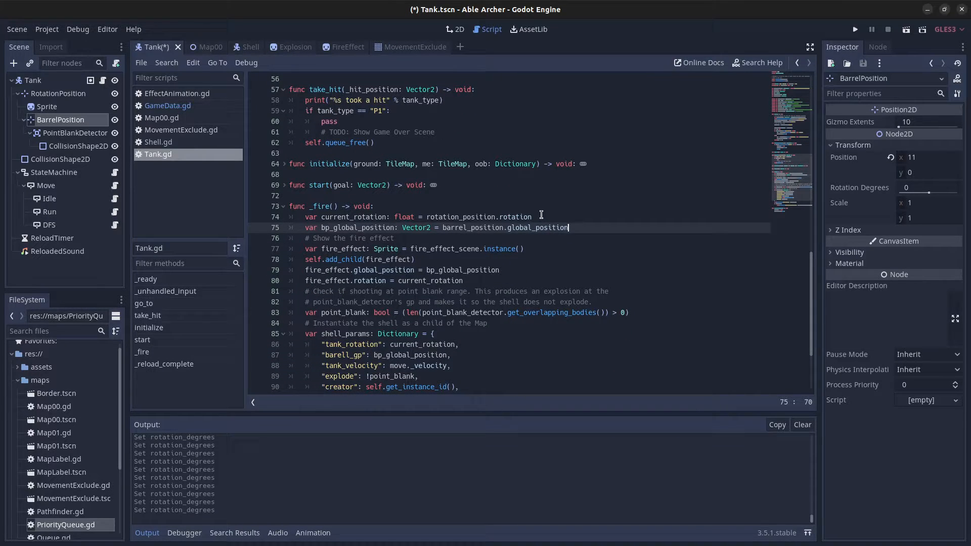
left_click(539, 216)
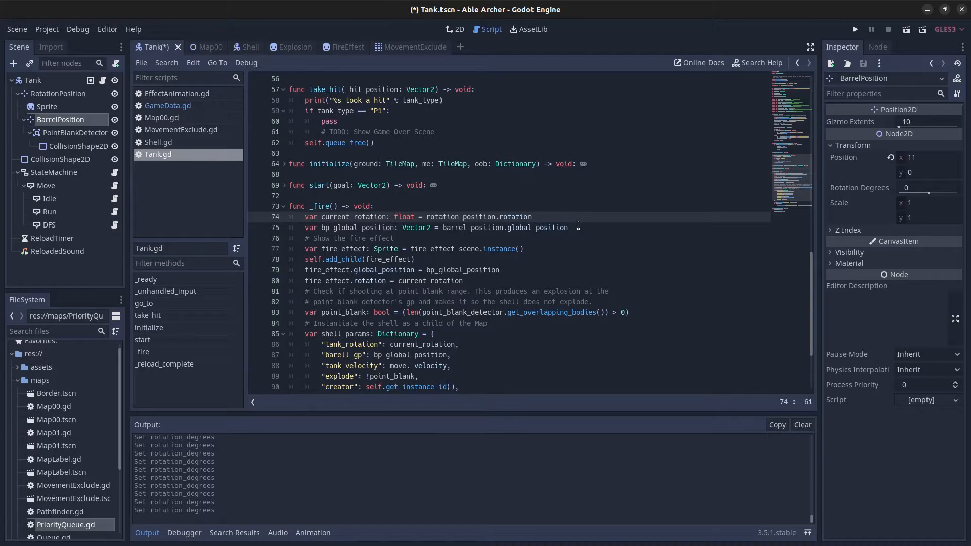
left_click(557, 227)
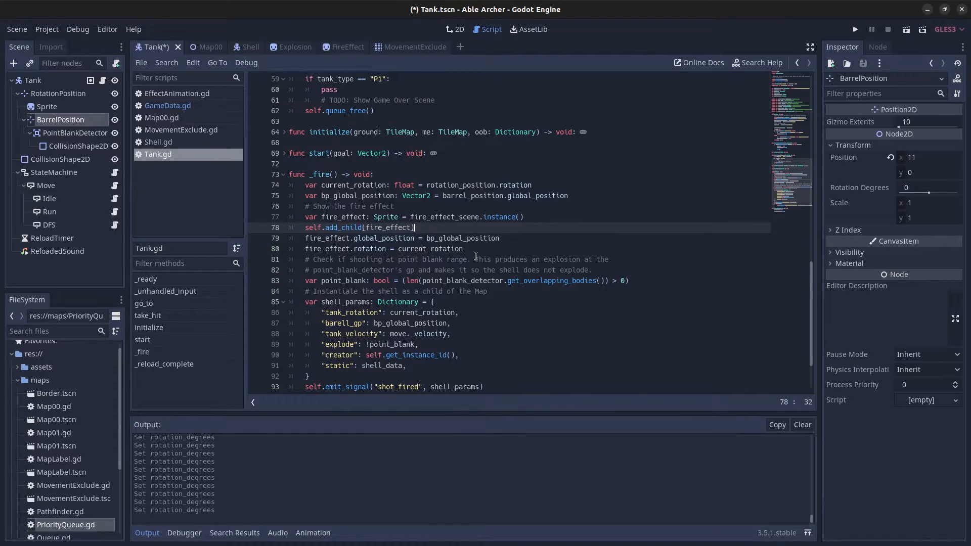
scroll("down", 3)
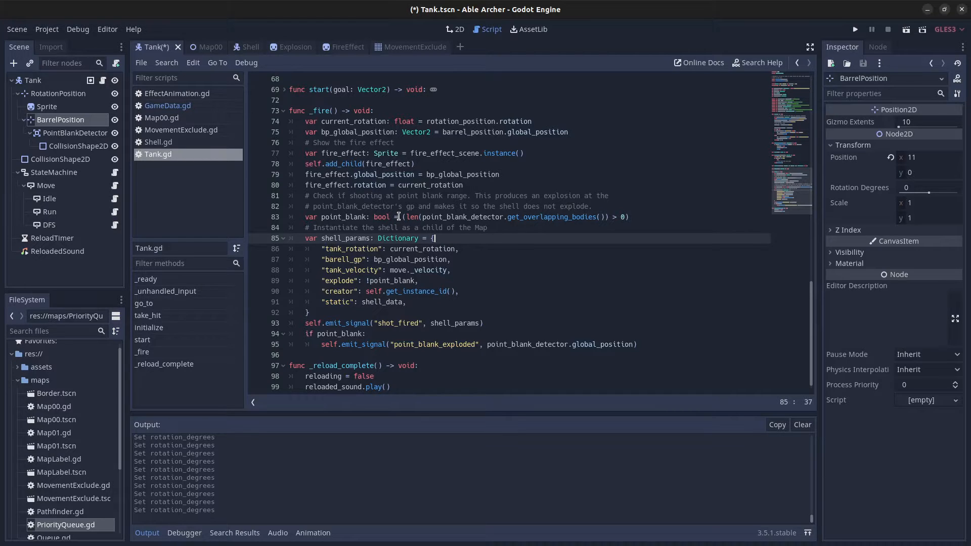
left_click(489, 228)
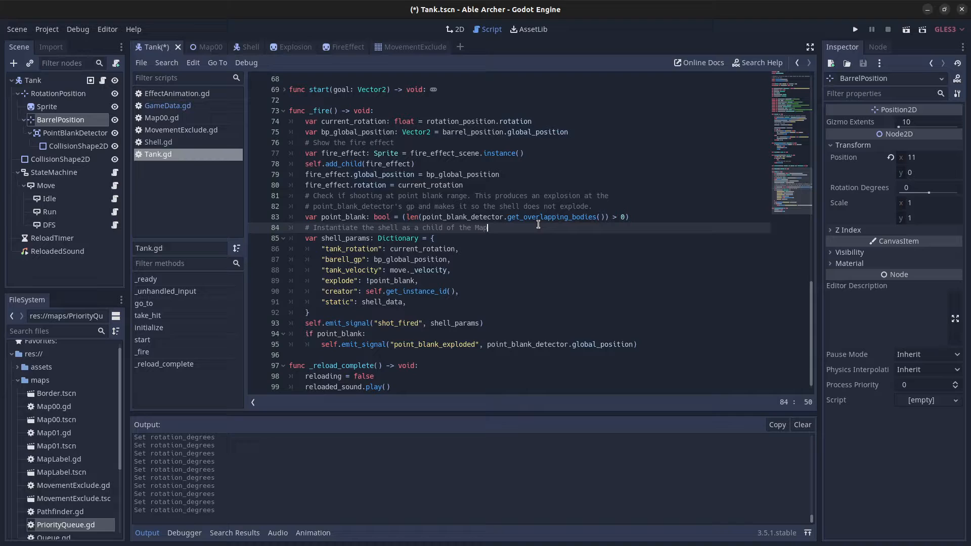
left_click(500, 237)
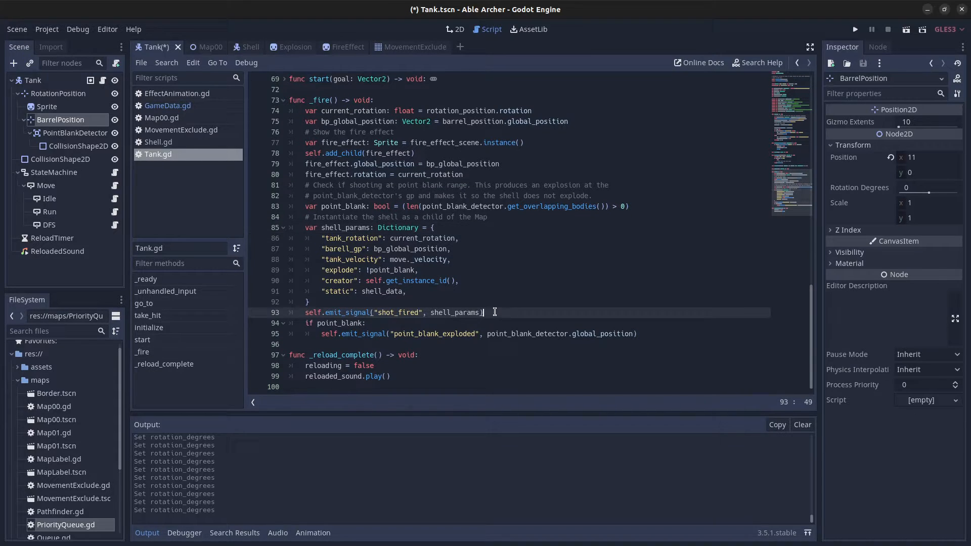
mouse_move(497, 303)
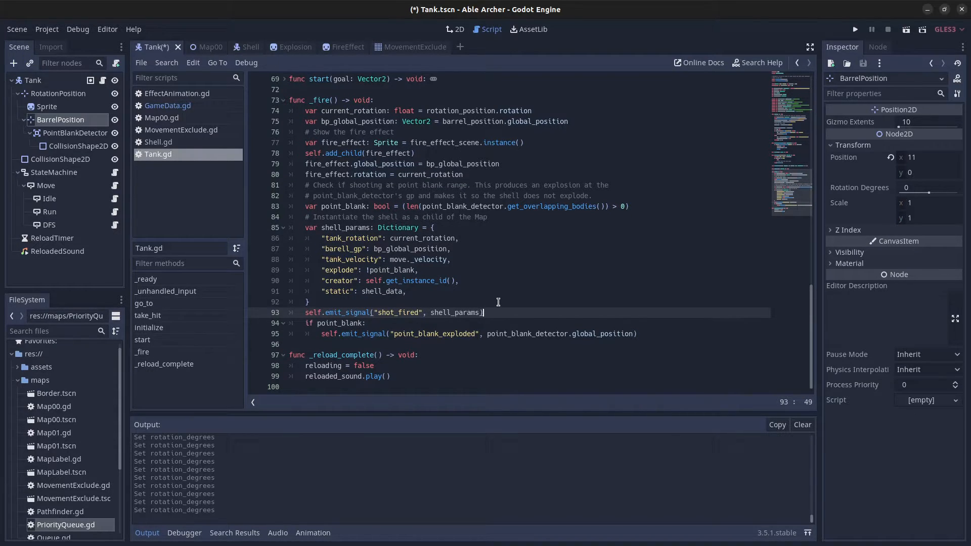
left_click(476, 291)
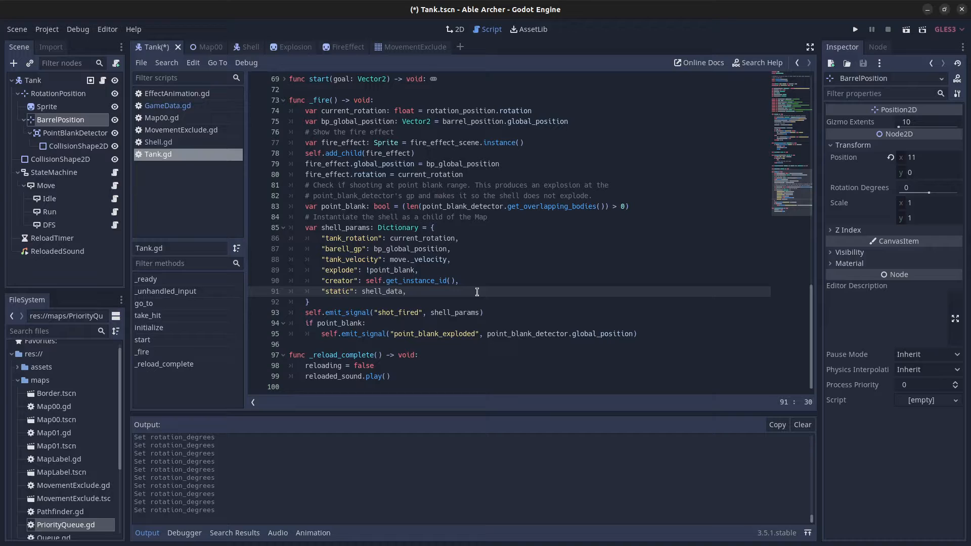
mouse_move(419, 345)
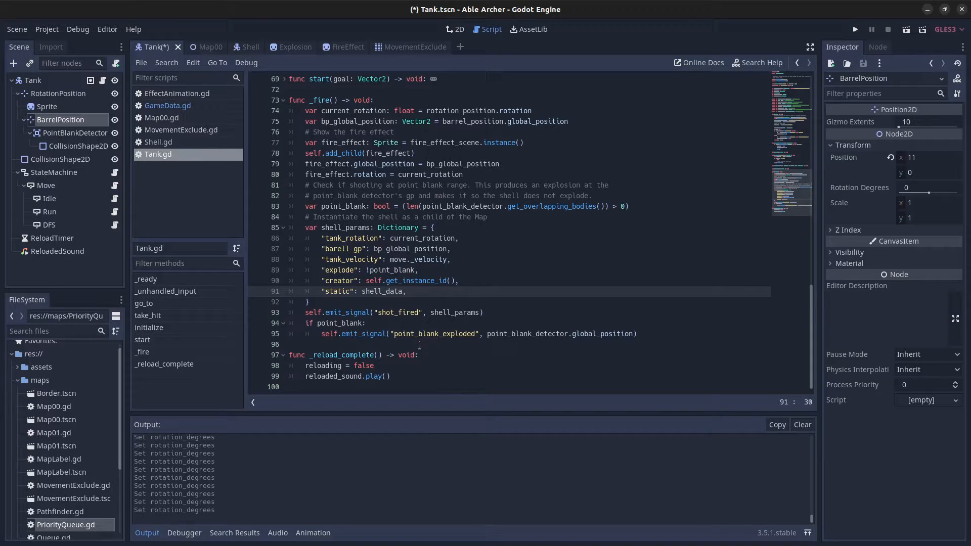
left_click(502, 334)
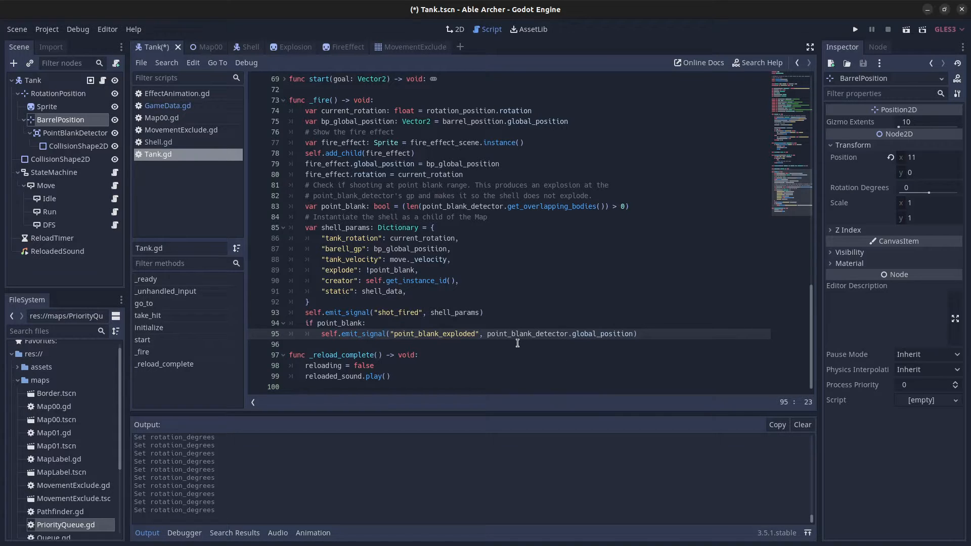
mouse_move(567, 345)
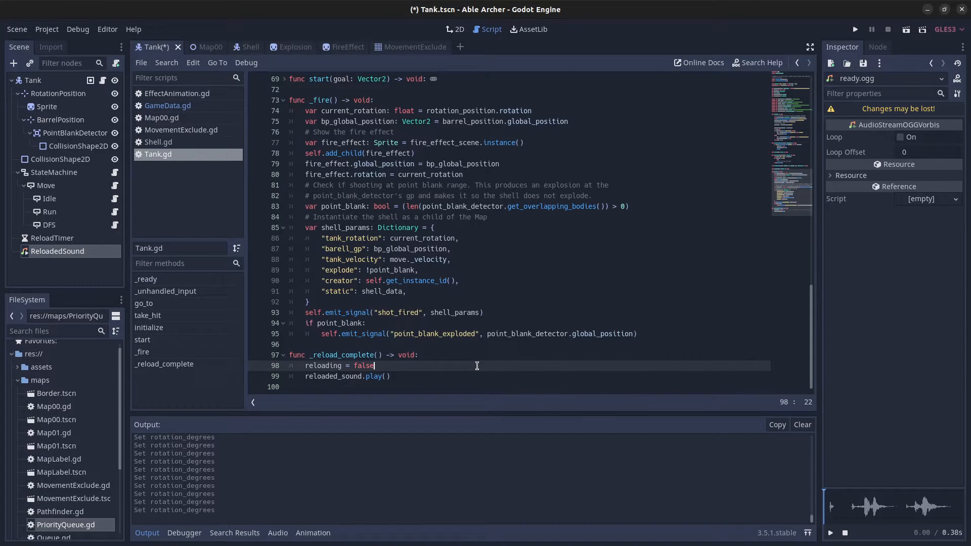
mouse_move(477, 365)
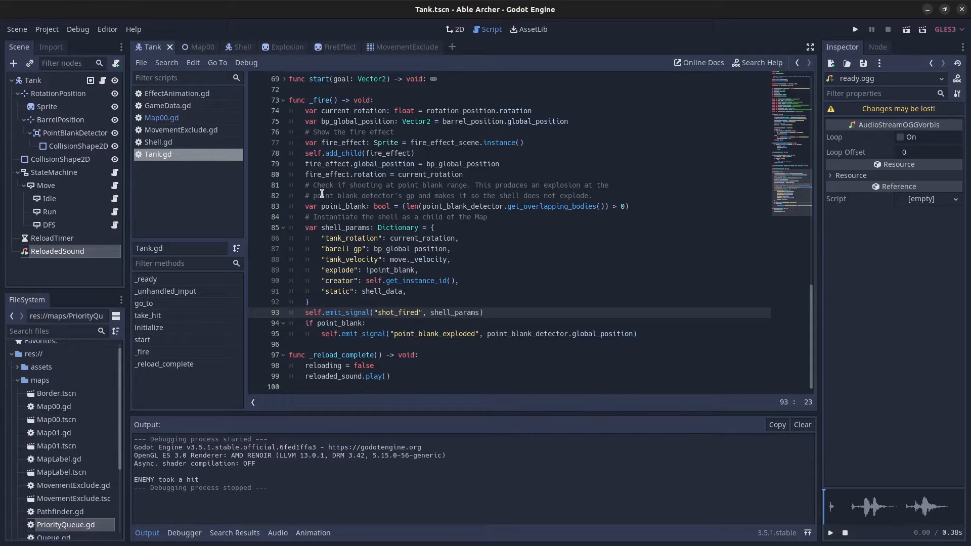
Open Map00.gd and scroll to the tanks' shot and explosion signal connections
left_click(161, 116)
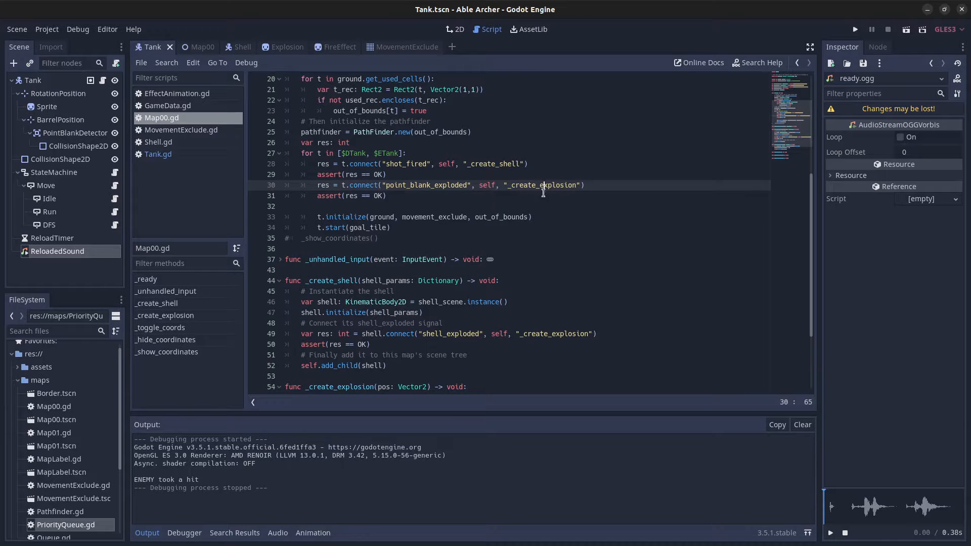
scroll("down", 3)
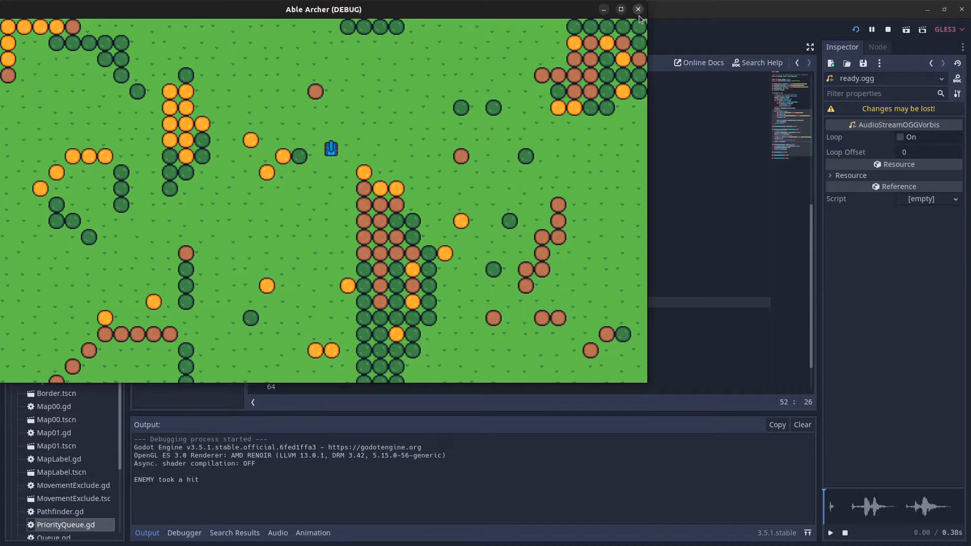
mouse_move(588, 170)
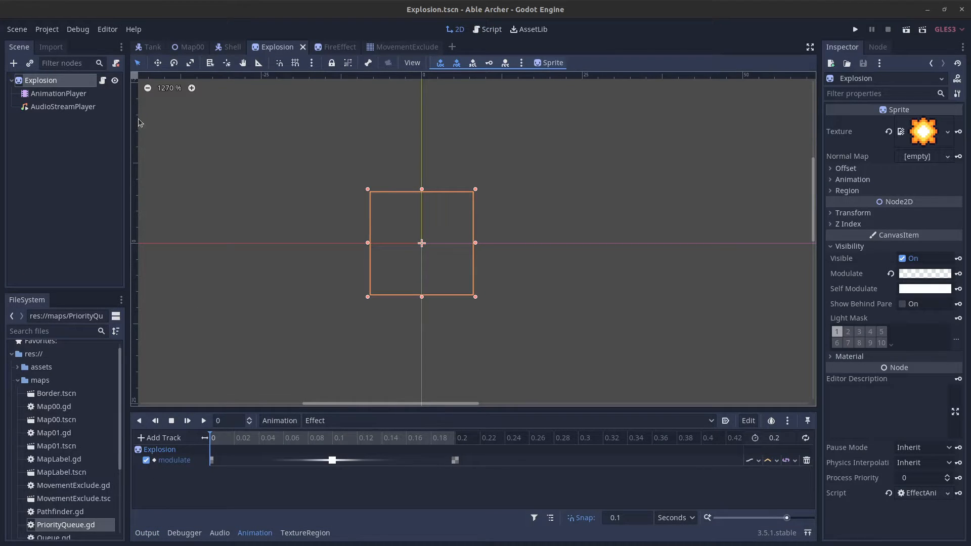
mouse_move(42, 80)
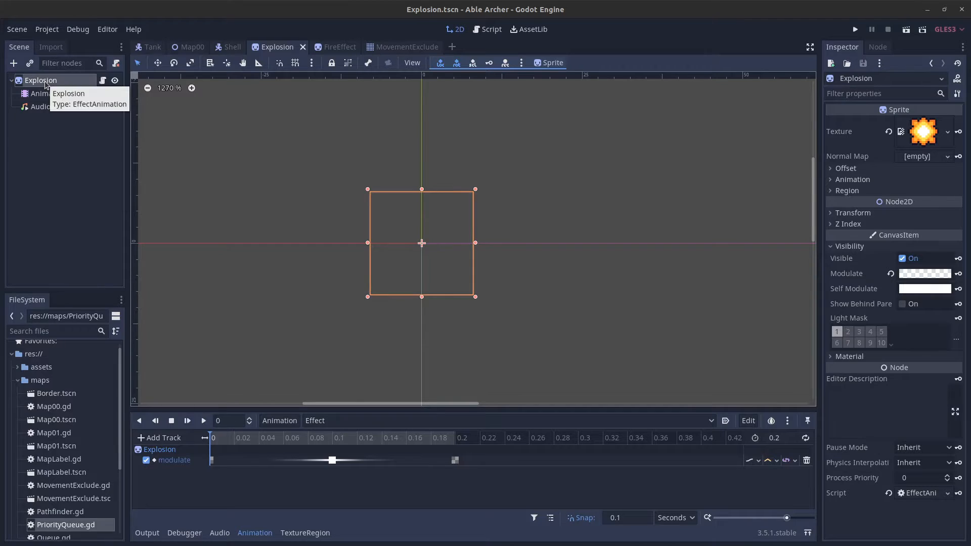
Play the explosion animation and view its script, then play FireEffect's Effect animation
left_click(63, 107)
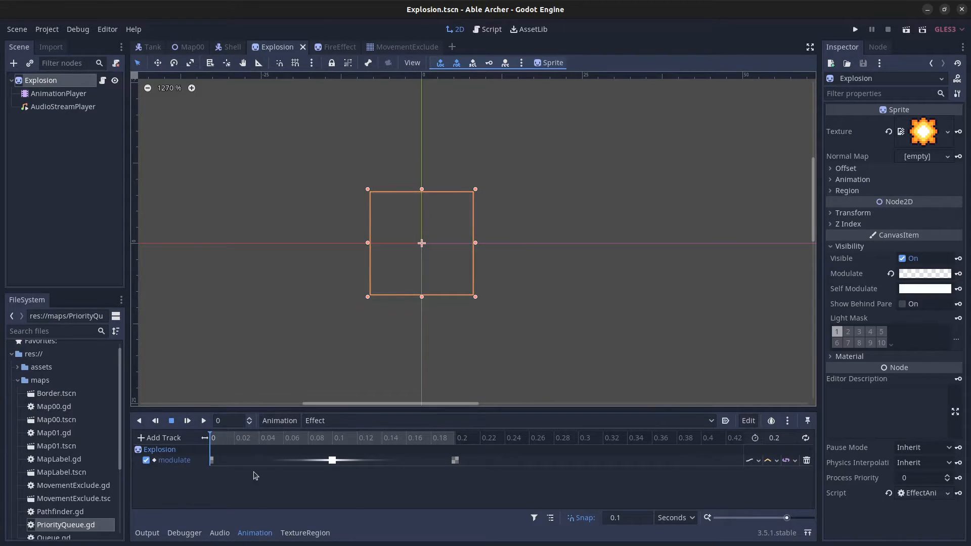
mouse_move(179, 467)
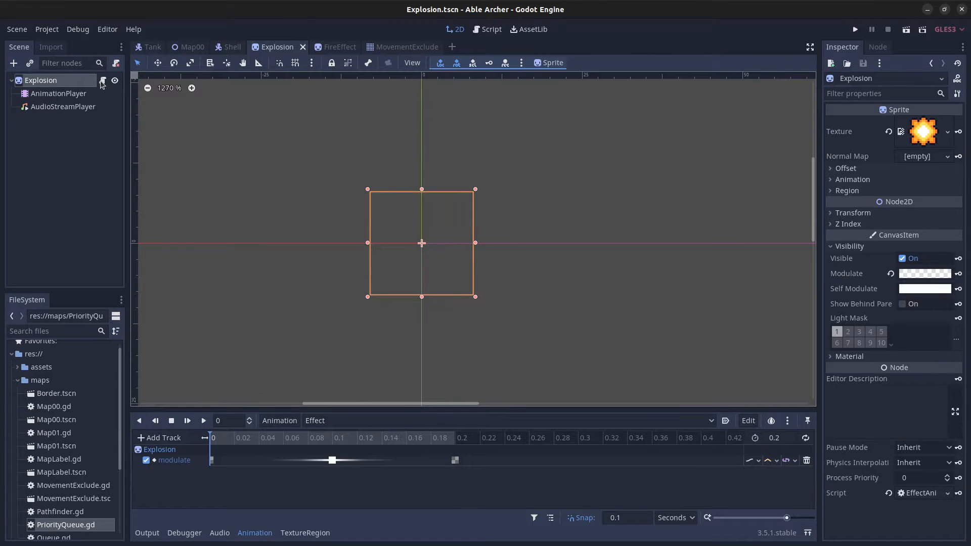
left_click(490, 29)
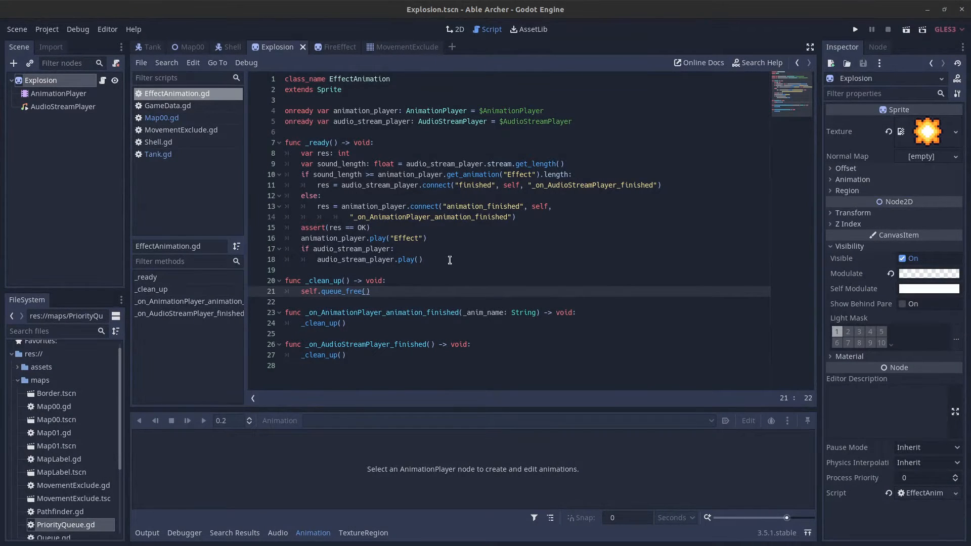
left_click(328, 47)
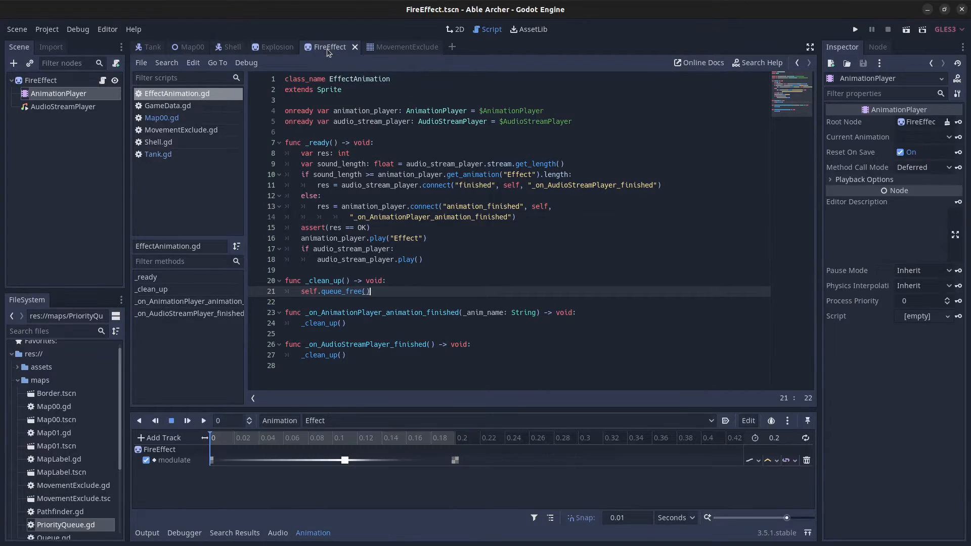
left_click(455, 29)
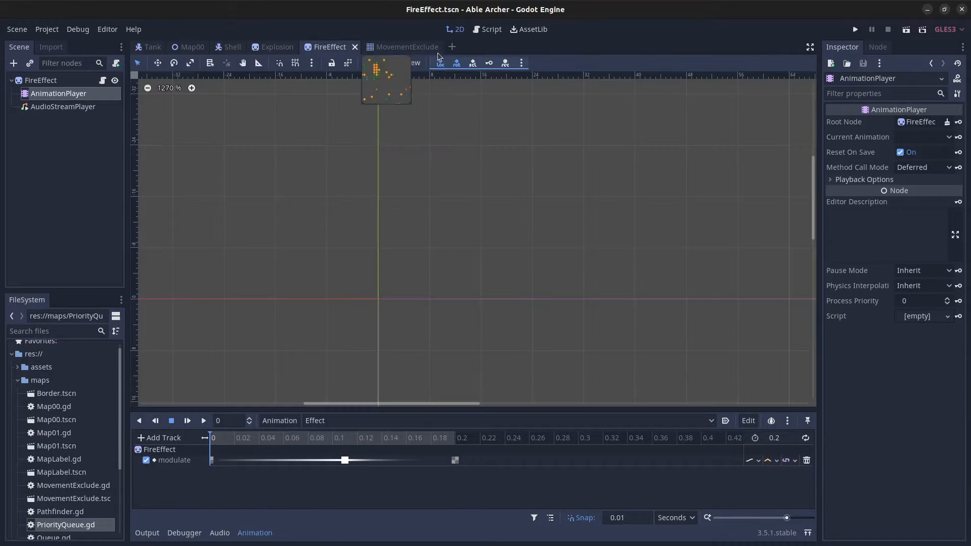
left_click(203, 421)
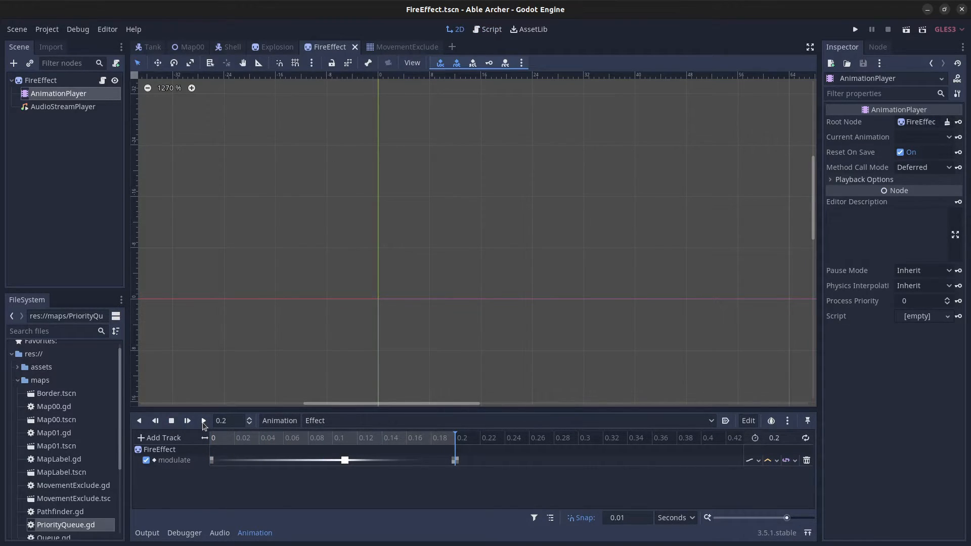
mouse_move(203, 420)
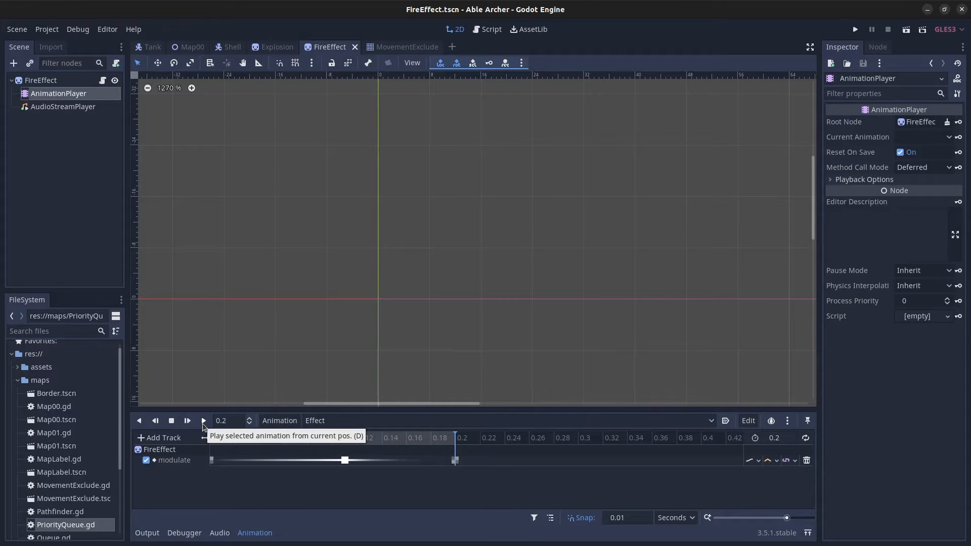
Switch to the Shell scene, stop the running game, and open Shell.gd
left_click(234, 47)
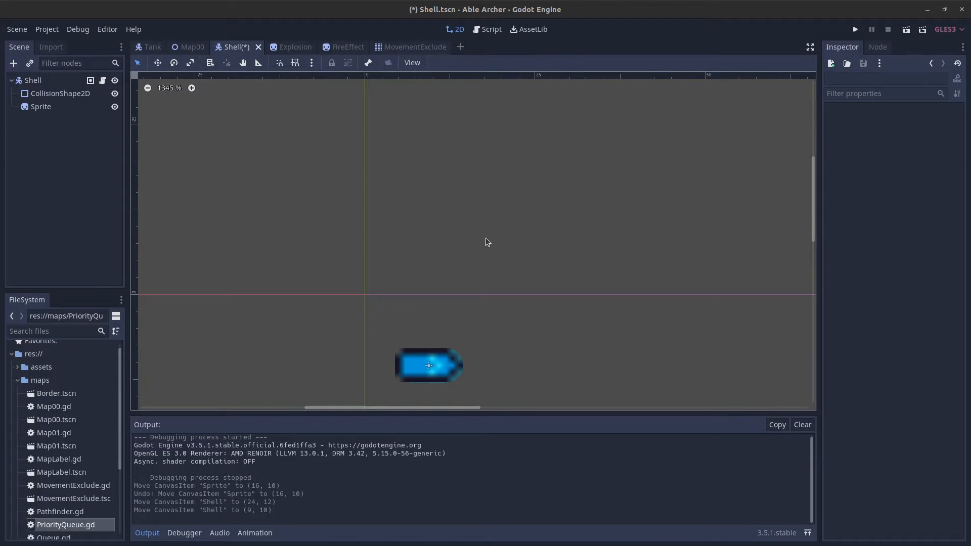
mouse_move(517, 282)
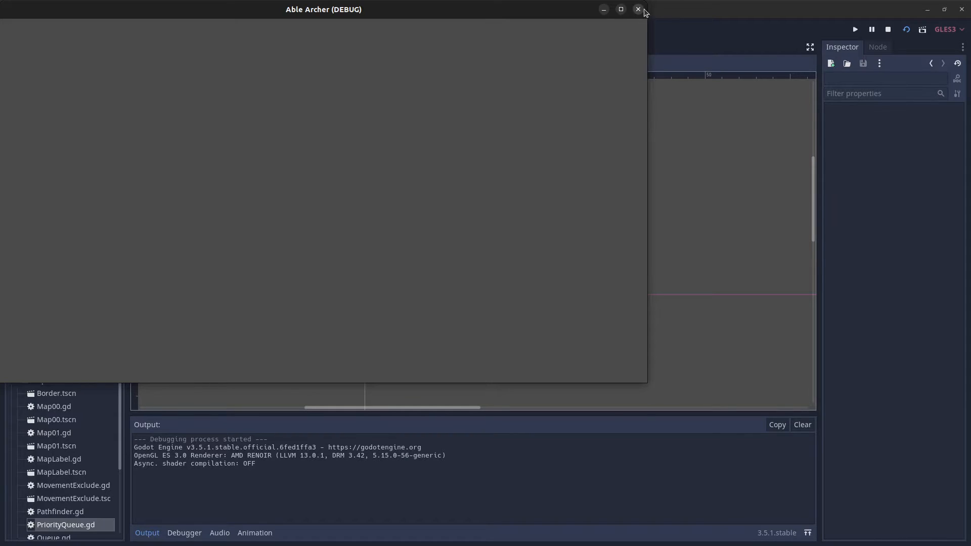
left_click(637, 9)
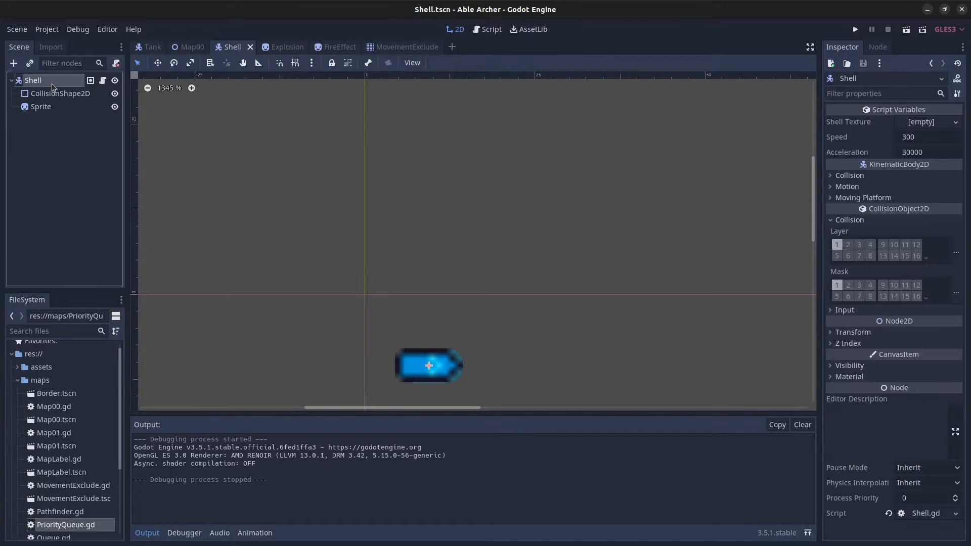
mouse_move(796, 283)
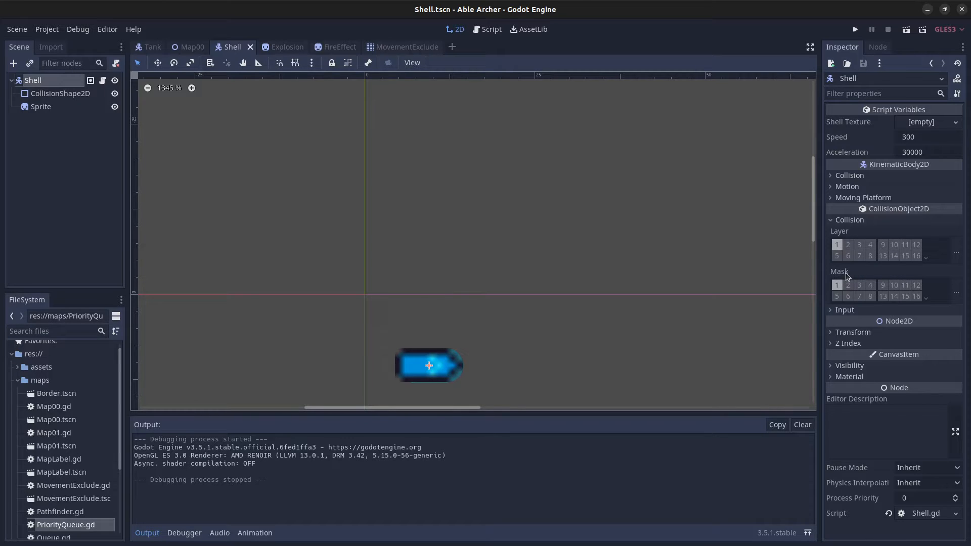
mouse_move(886, 274)
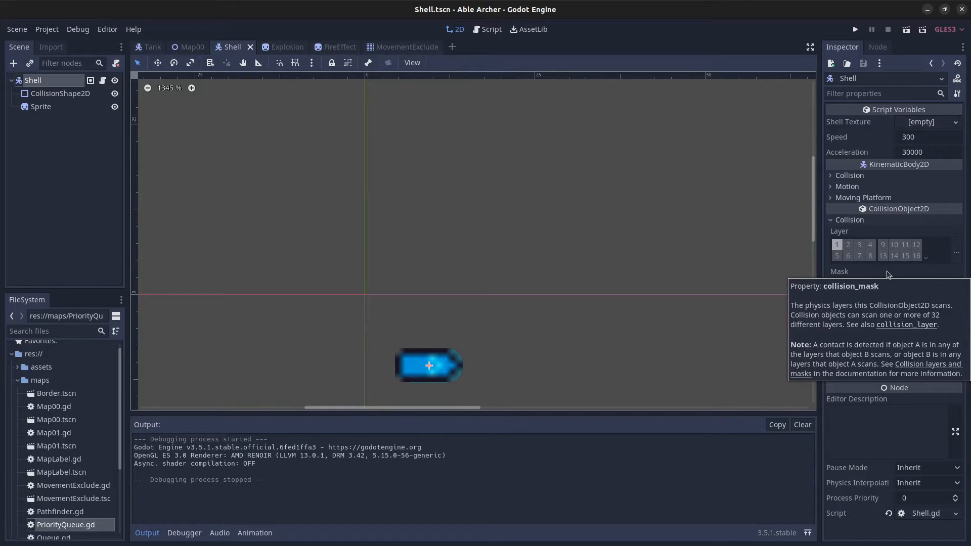
mouse_move(710, 172)
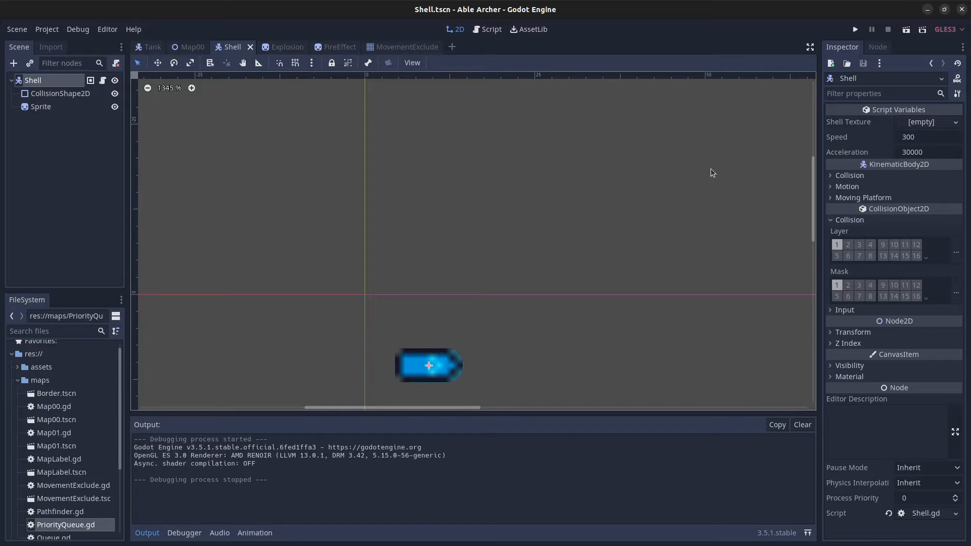
mouse_move(488, 48)
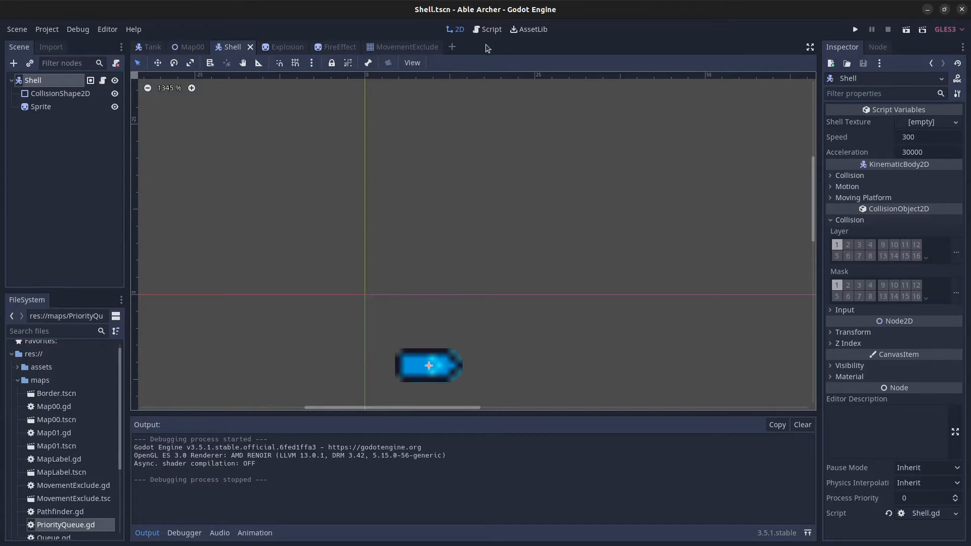
left_click(491, 30)
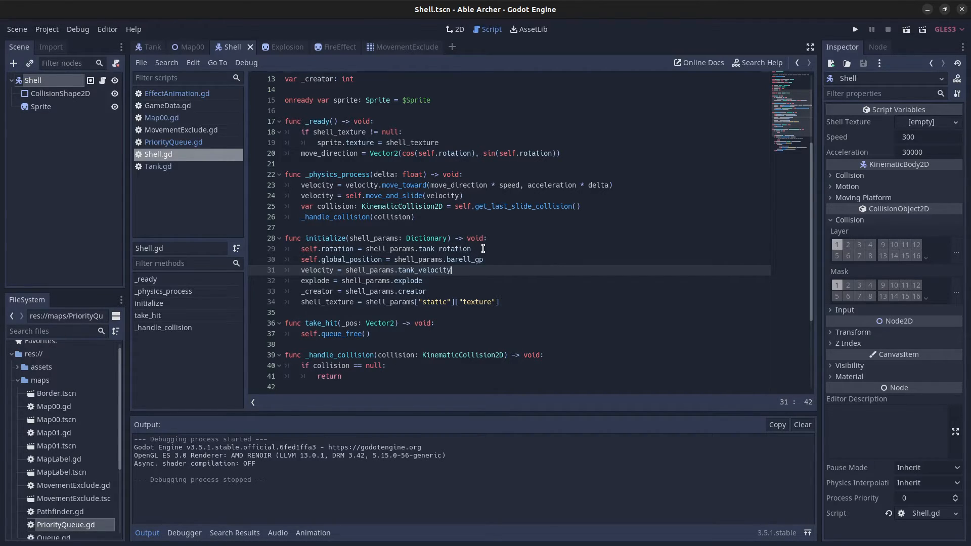
mouse_move(479, 259)
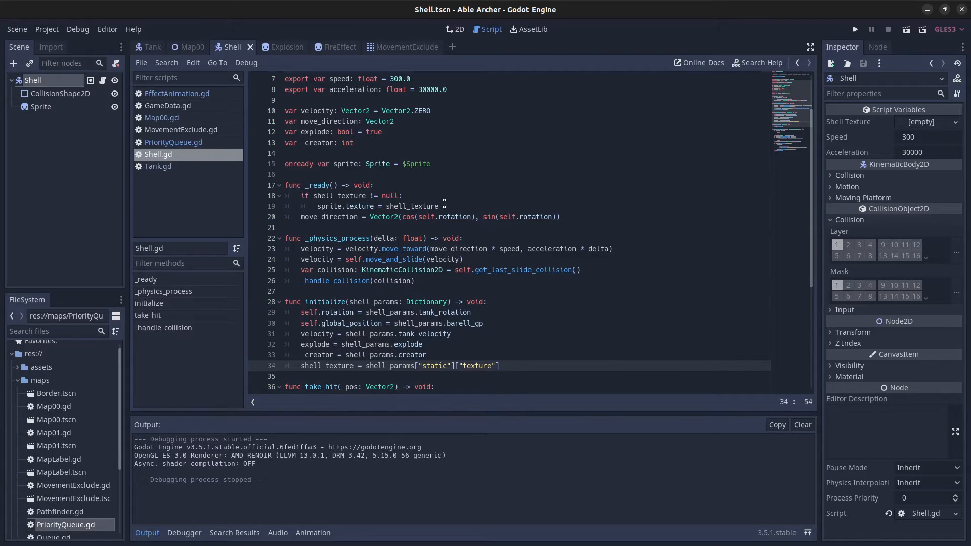
mouse_move(348, 220)
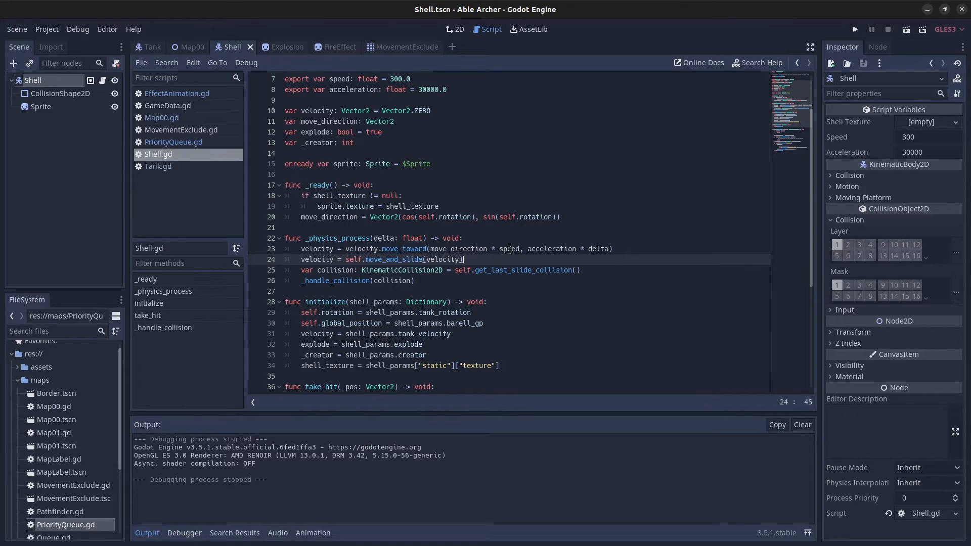
mouse_move(459, 238)
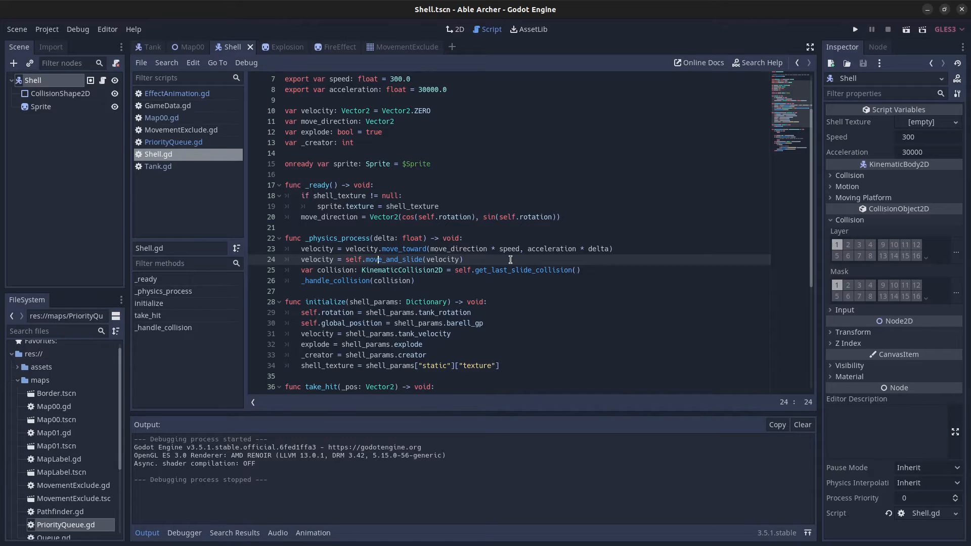
mouse_move(476, 276)
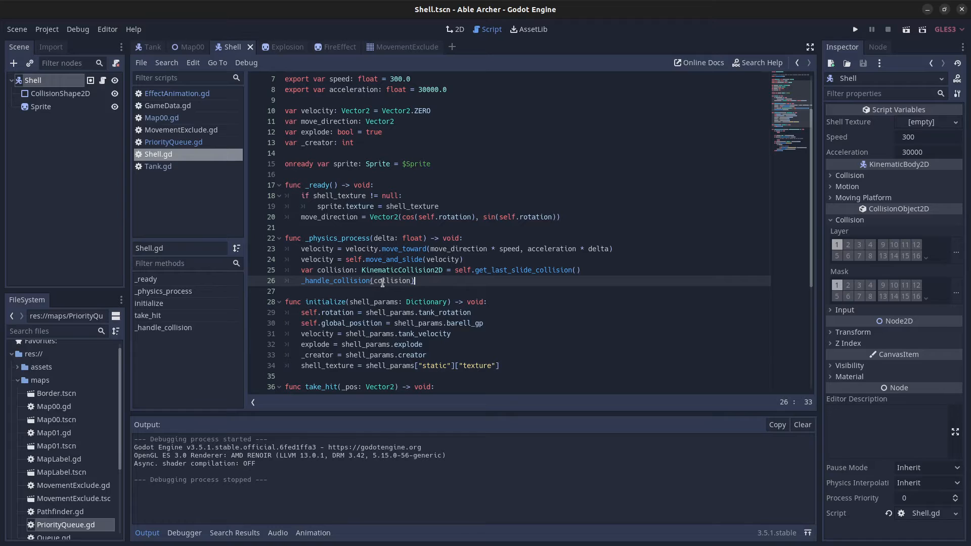
Scroll Shell.gd down to take_hit and _handle_collision, including the own-shell check
scroll("down", 3)
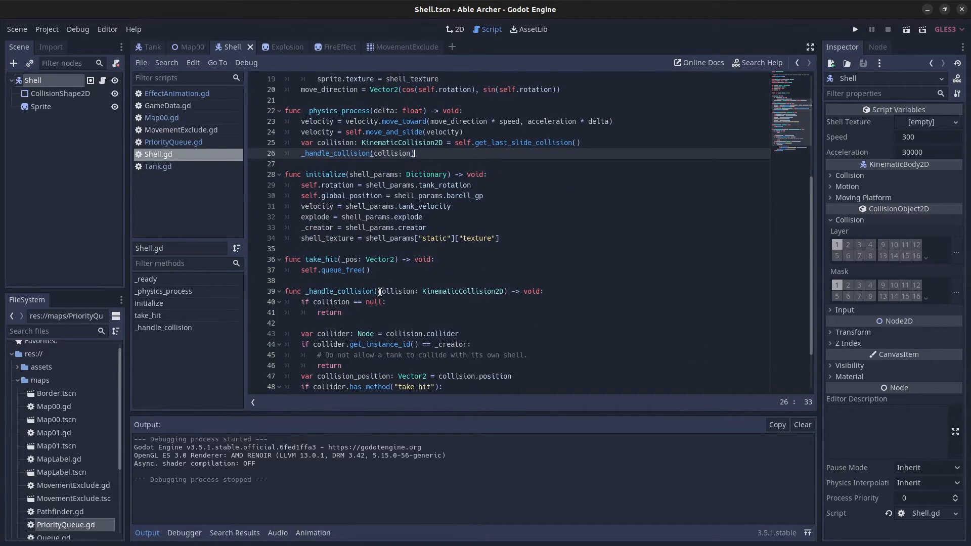
left_click(342, 313)
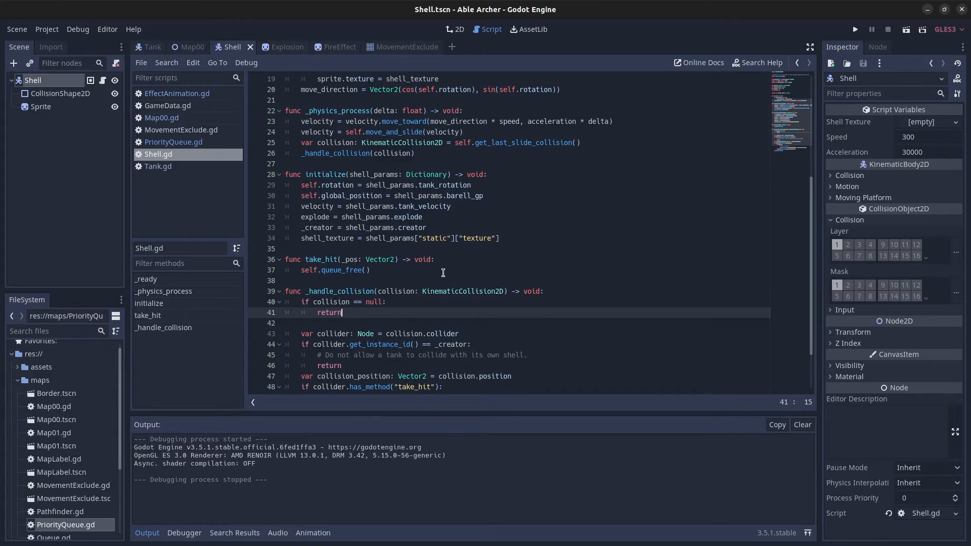
scroll("down", 3)
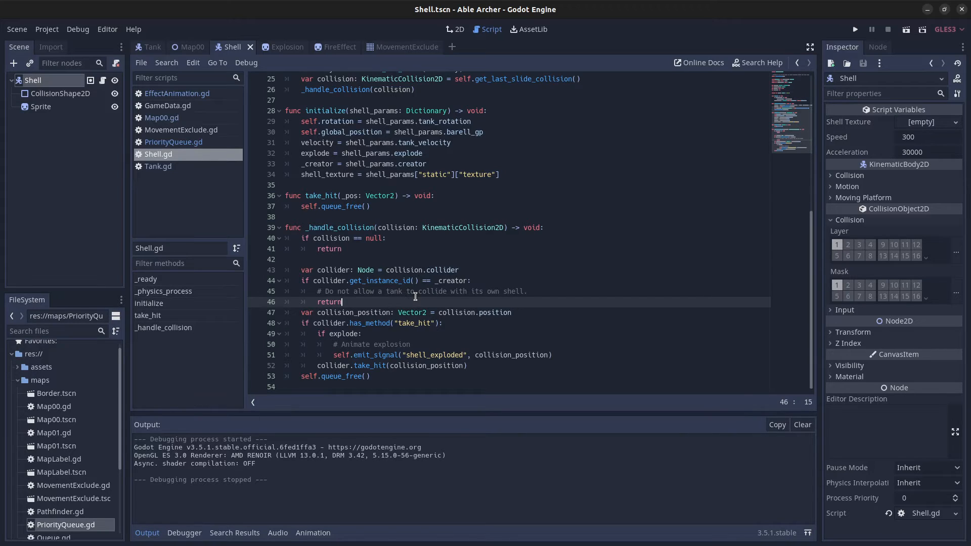
mouse_move(379, 303)
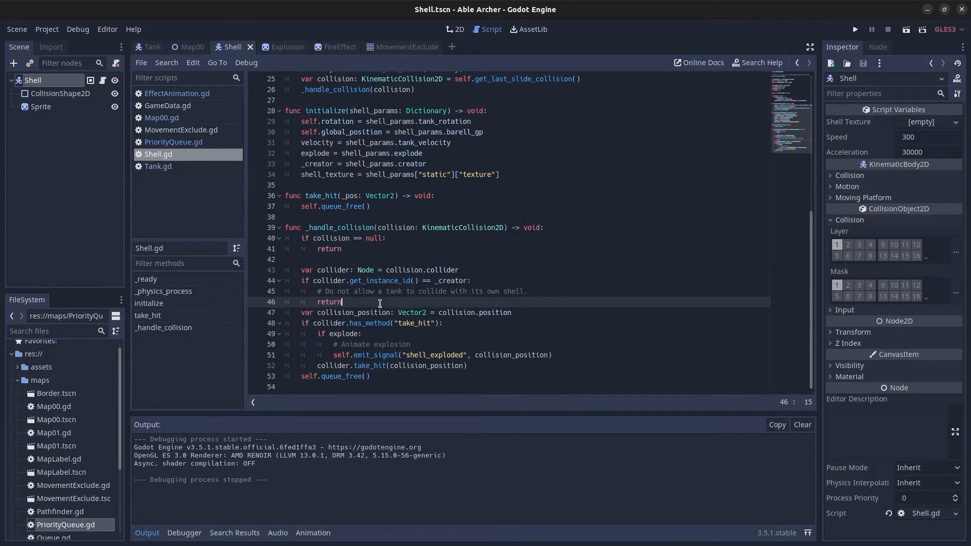
left_click(364, 334)
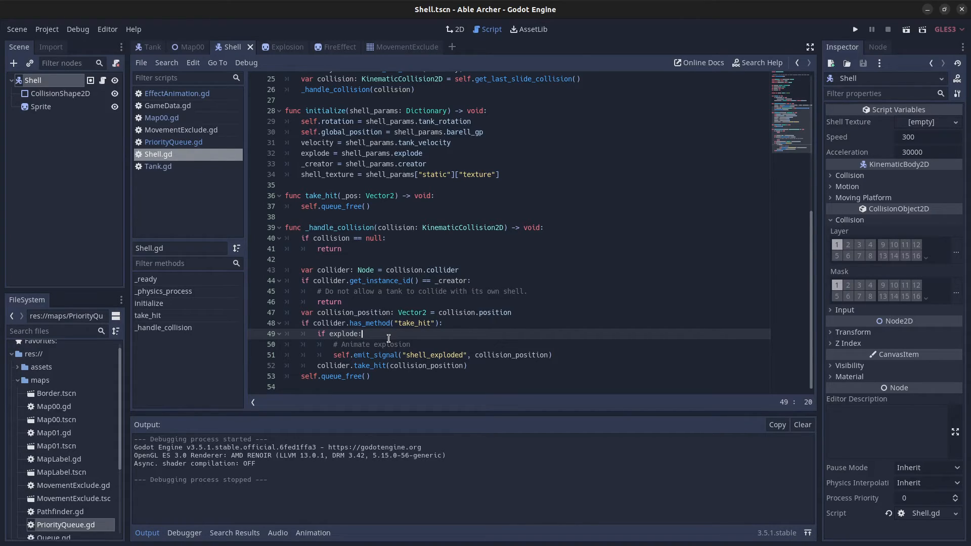
mouse_move(386, 339)
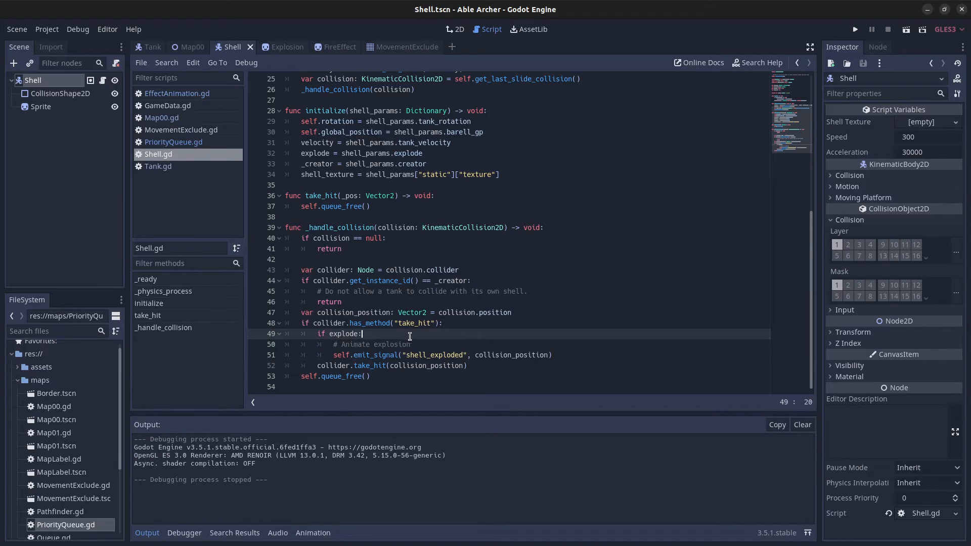
mouse_move(373, 365)
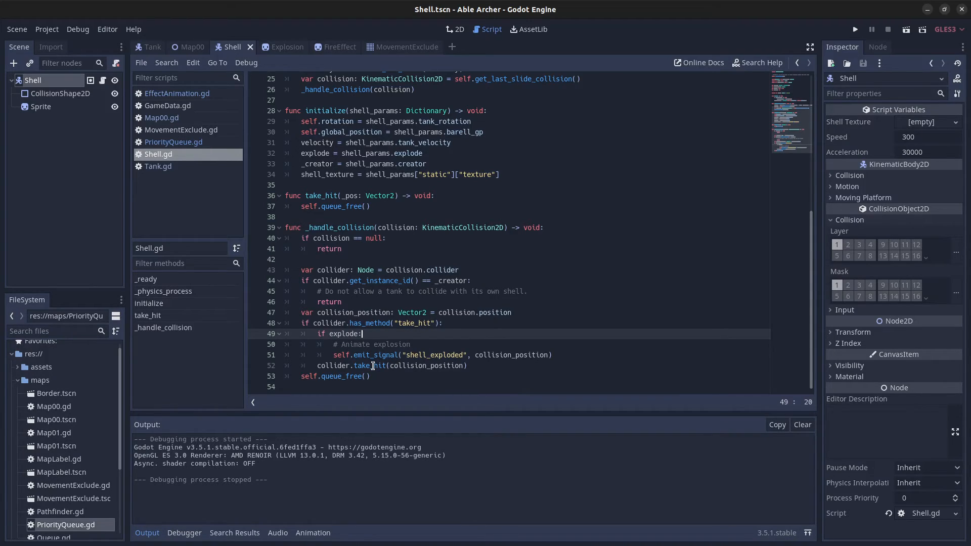
mouse_move(414, 366)
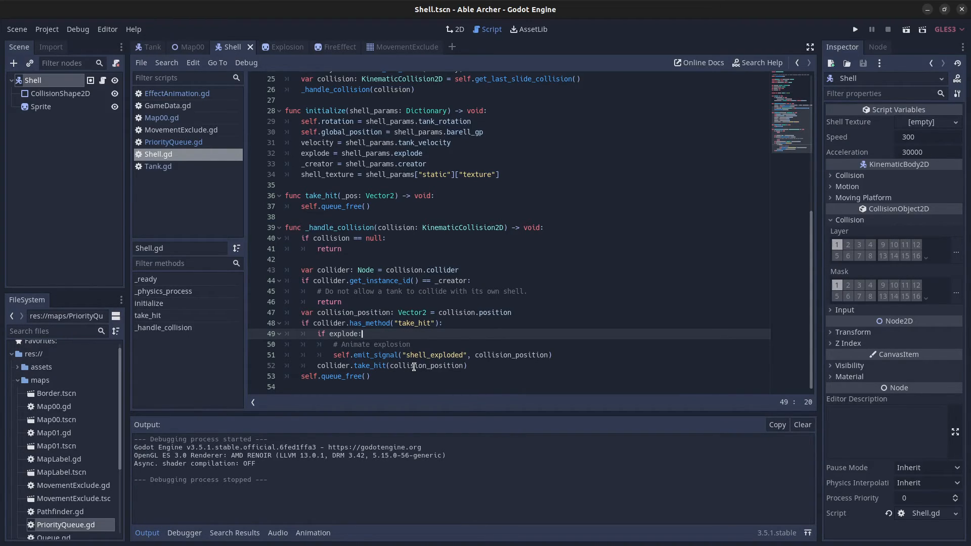
left_click(453, 376)
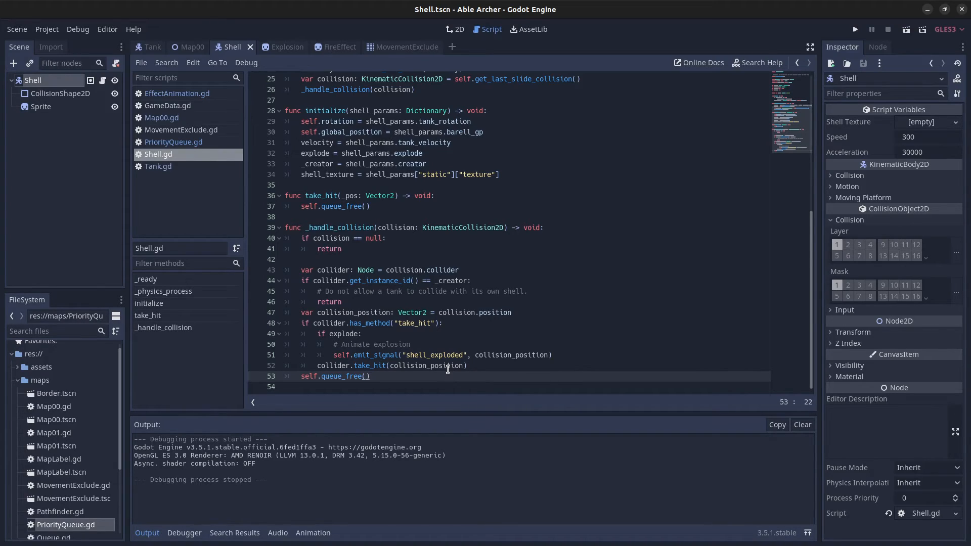
left_click(409, 345)
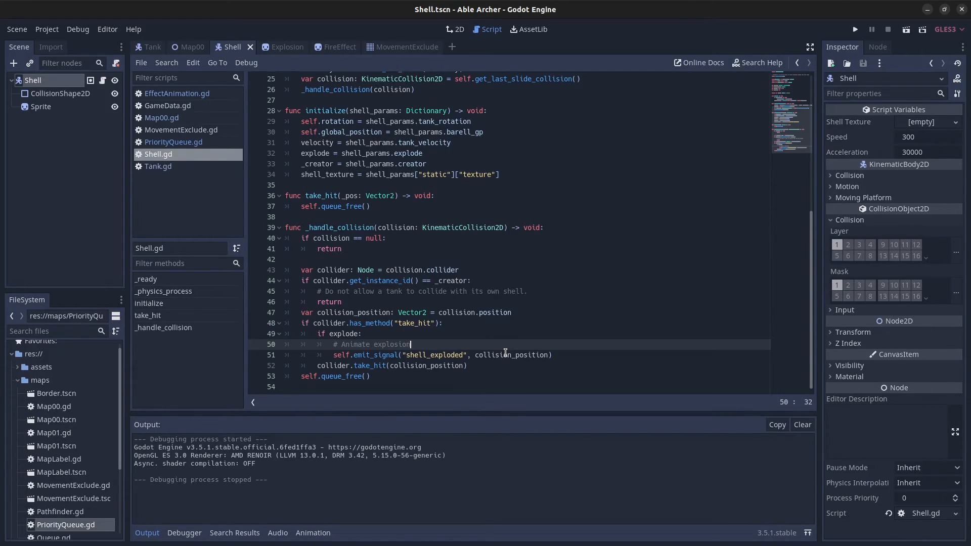
left_click(400, 47)
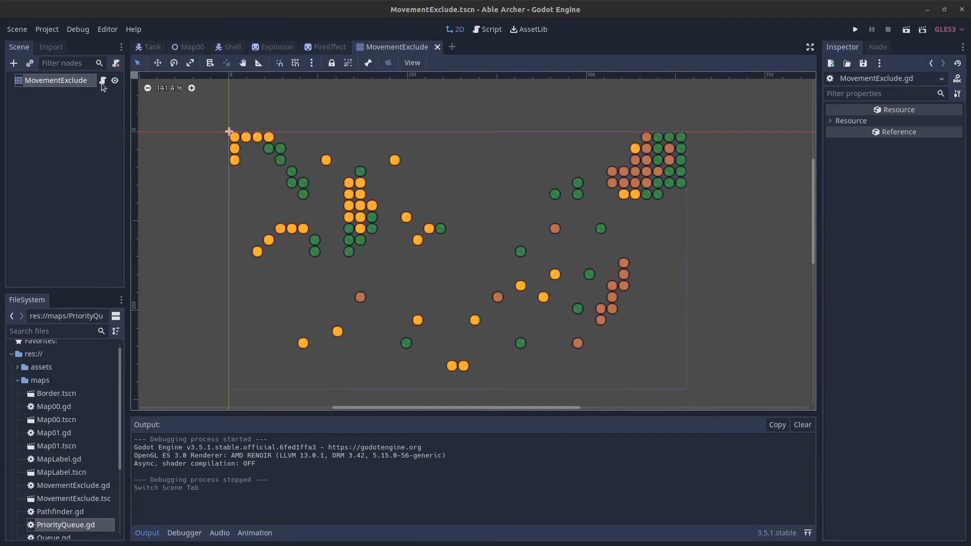
Show MovementExclude.gd's tile-removing take_hit, then launch the game to test tree destruction
left_click(490, 30)
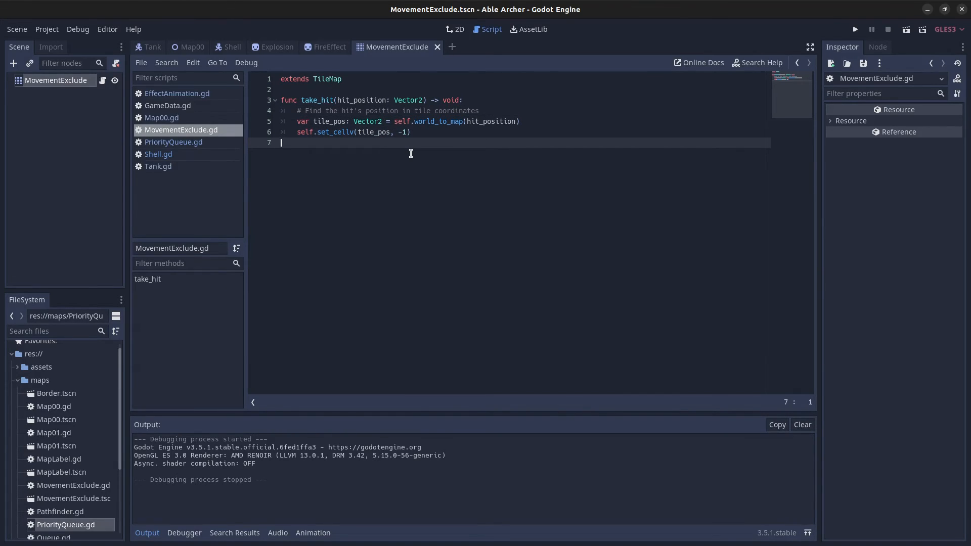
left_click(855, 29)
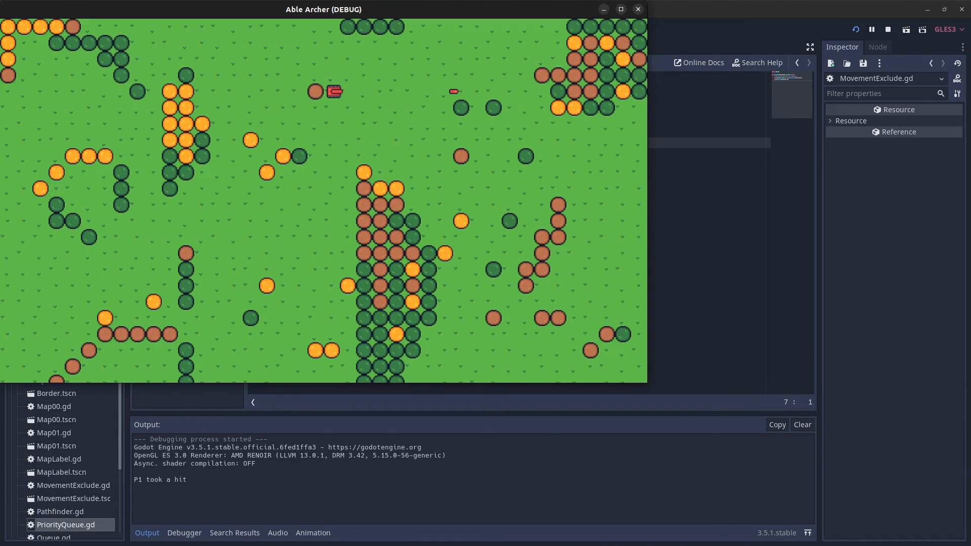
Stop the game after shooting trees and open PriorityQueue.gd
left_click(887, 30)
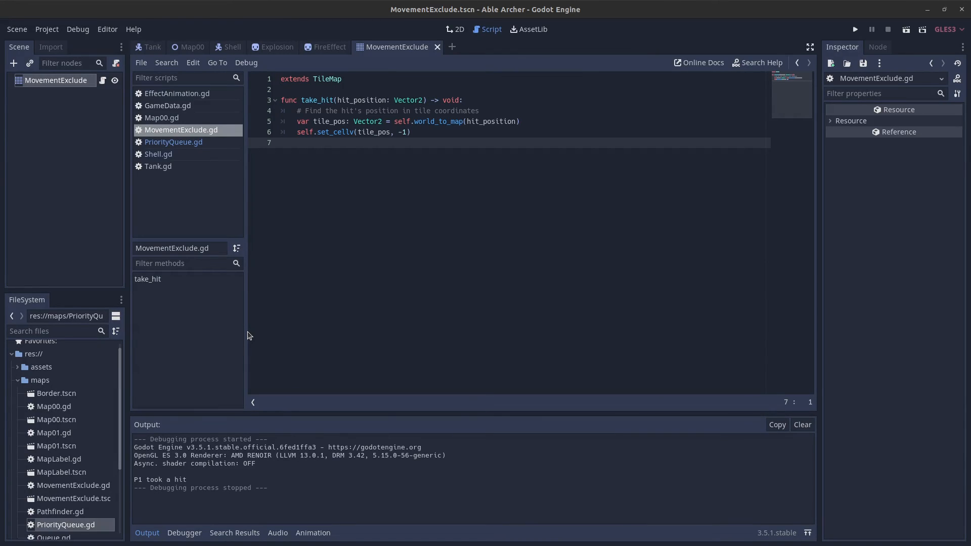
left_click(173, 142)
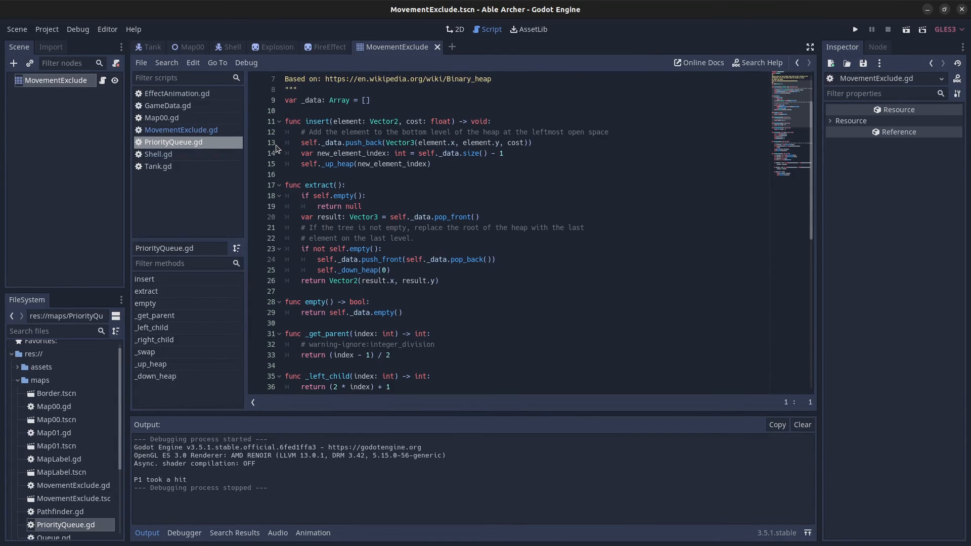